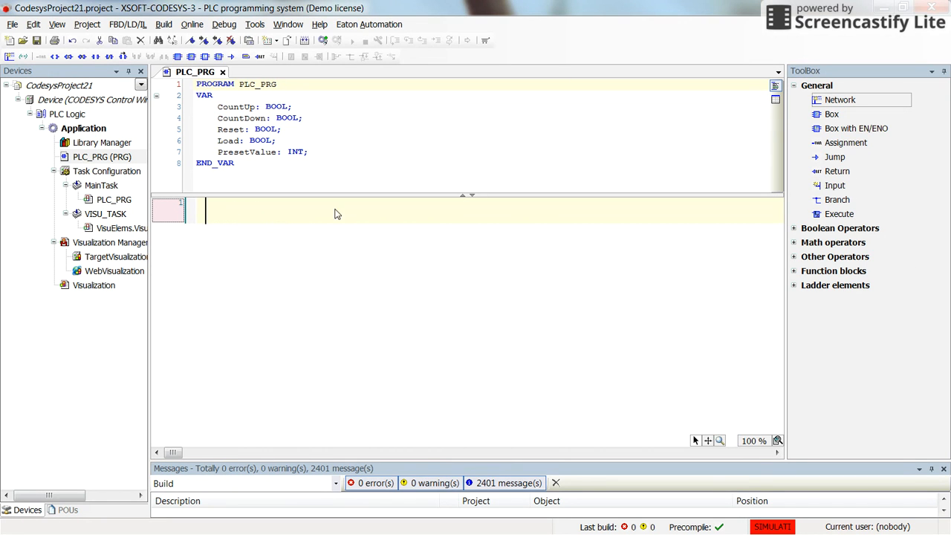
{"action": "mouse_move", "coordinate": [802, 282]}
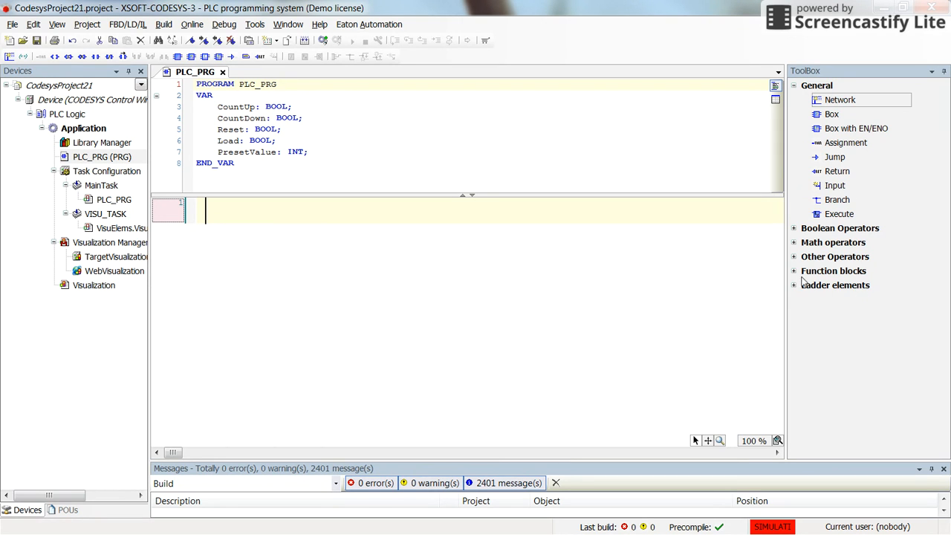
Choose the CTUD up/down counter from Standard > Counter for the box in network 1.
{"action": "left_click", "coordinate": [833, 270]}
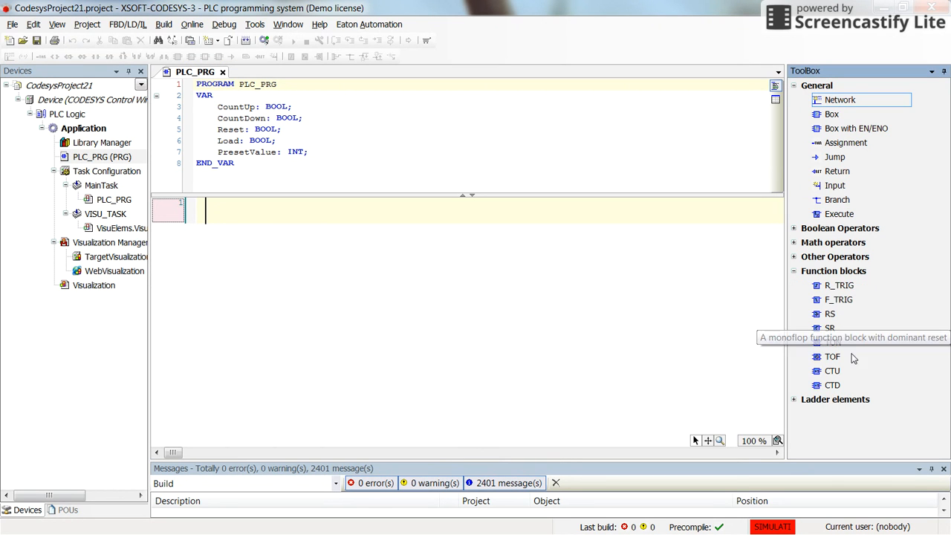
{"action": "mouse_move", "coordinate": [831, 370]}
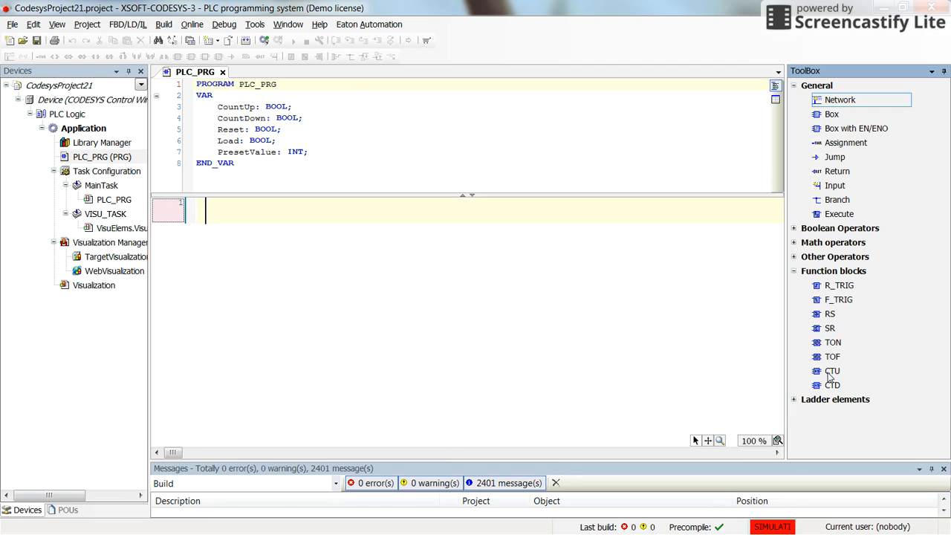
{"action": "mouse_move", "coordinate": [843, 392]}
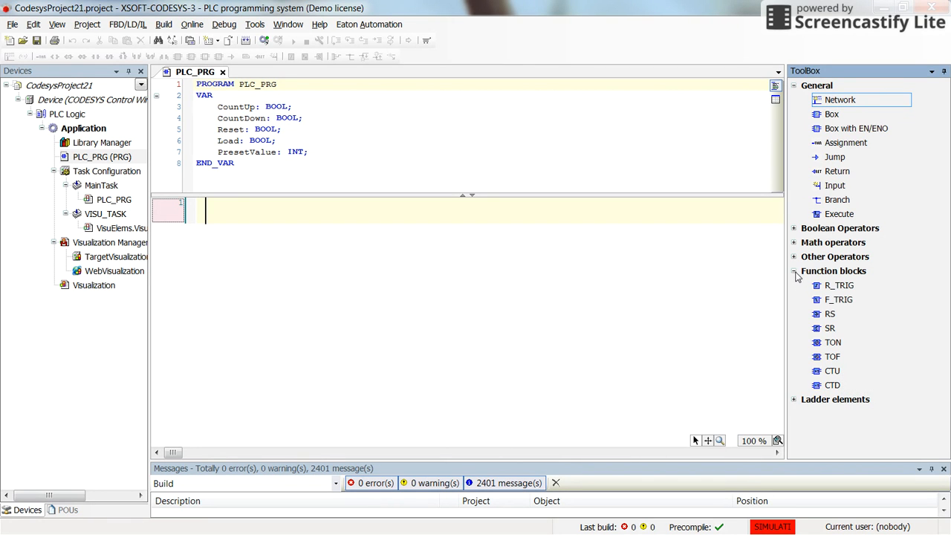
{"action": "left_click", "coordinate": [794, 271]}
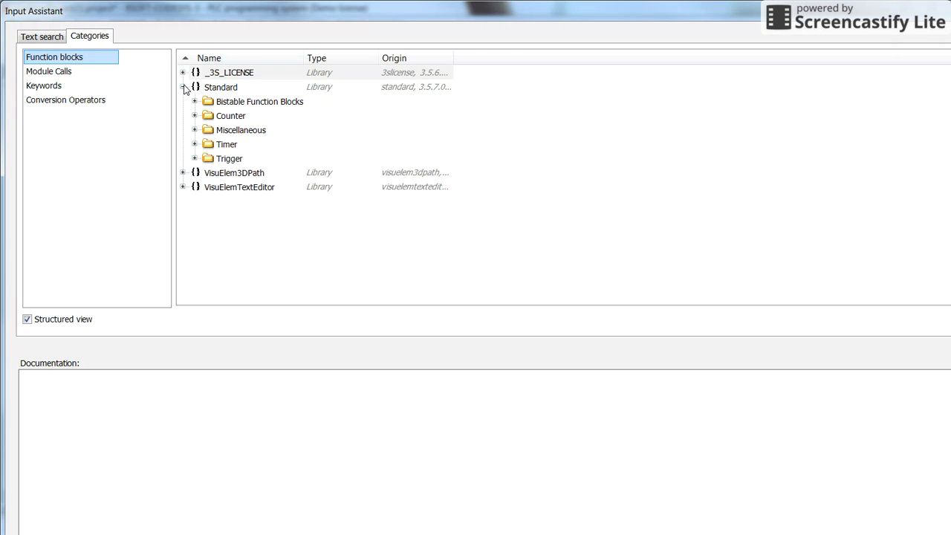
{"action": "left_click", "coordinate": [195, 116]}
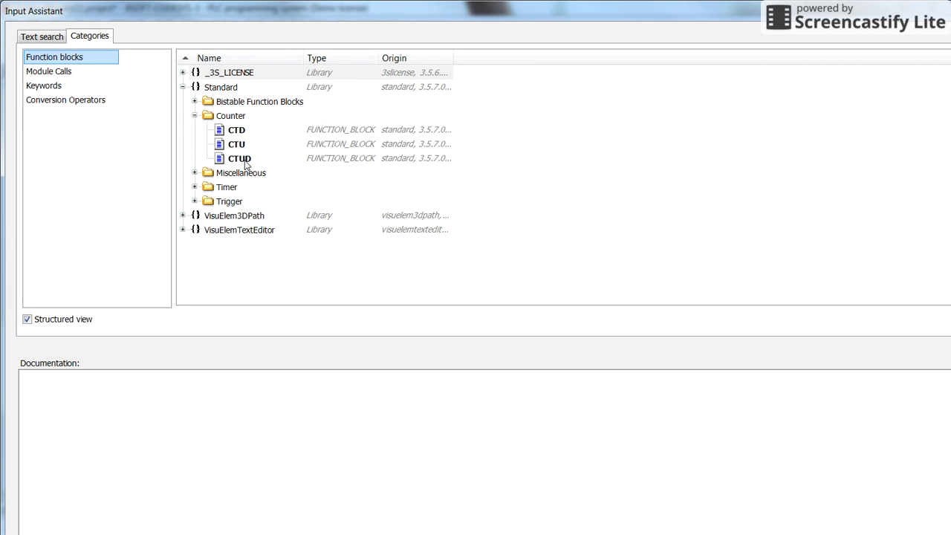
{"action": "left_click", "coordinate": [239, 158]}
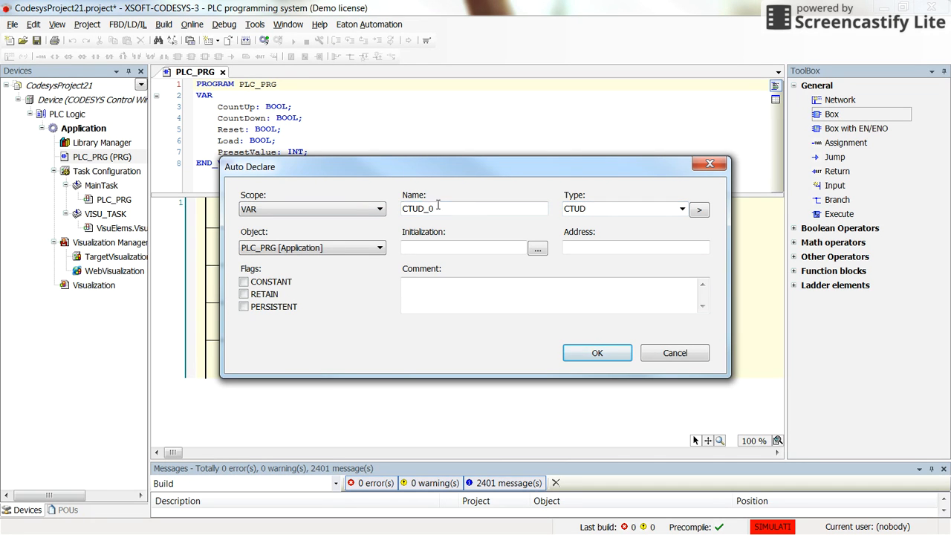
Accept the Auto Declare of instance CTUD_0 of type CTUD.
{"action": "left_click", "coordinate": [597, 352]}
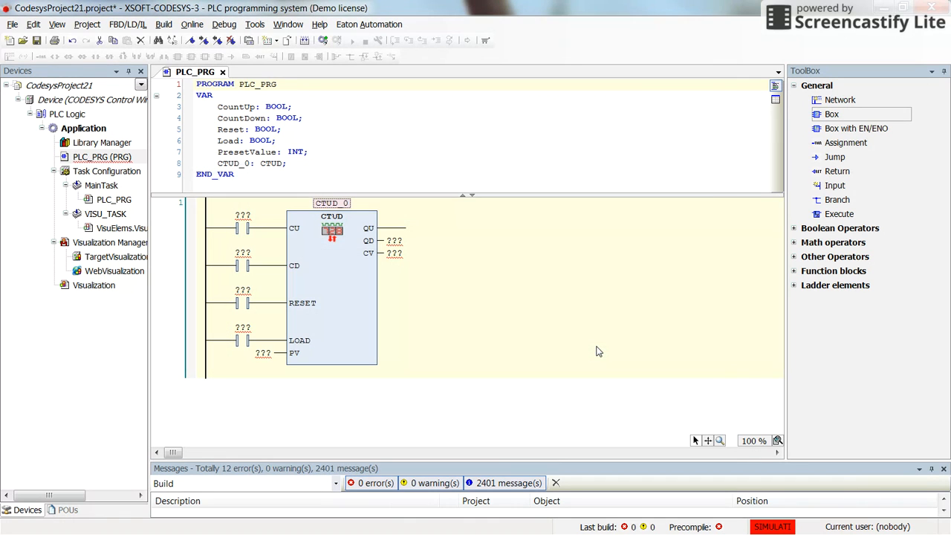
{"action": "mouse_move", "coordinate": [421, 345]}
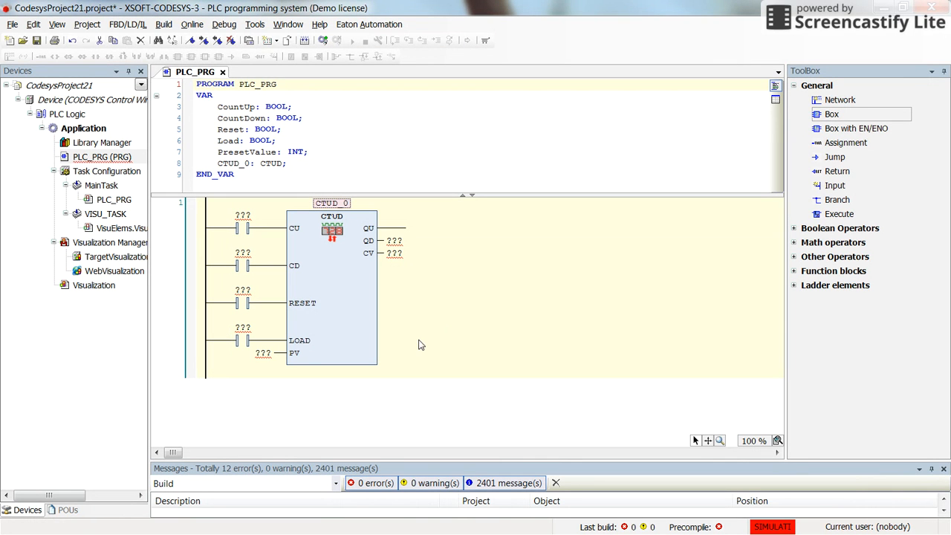
{"action": "mouse_move", "coordinate": [296, 392]}
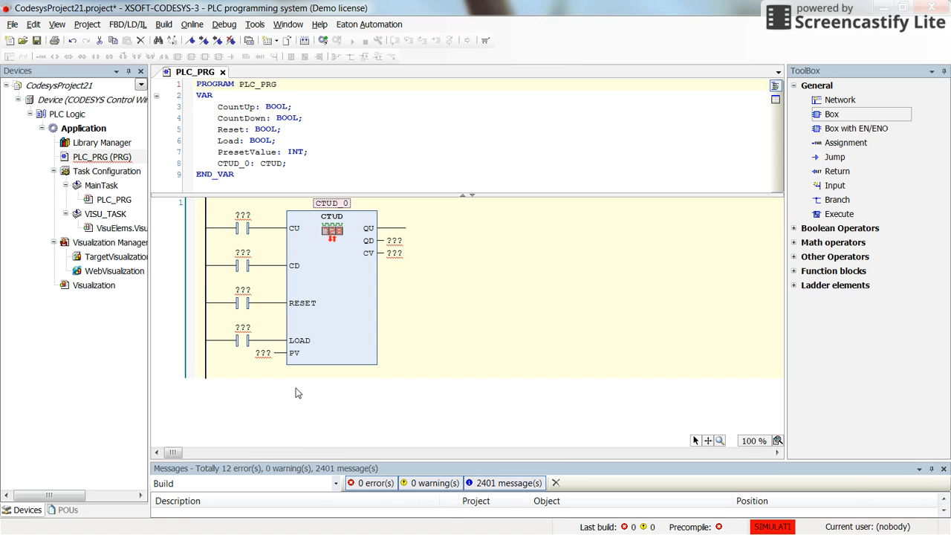
{"action": "mouse_move", "coordinate": [307, 351]}
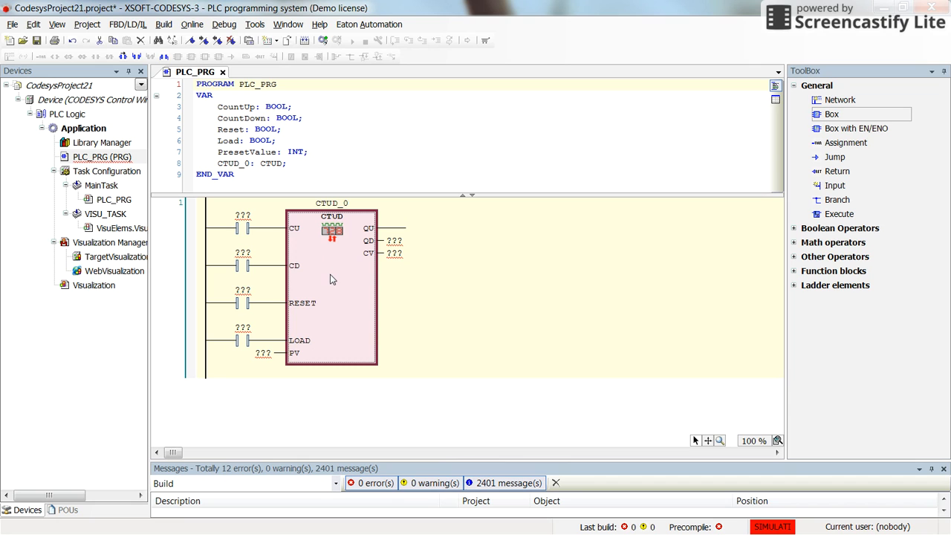
{"action": "mouse_move", "coordinate": [251, 235]}
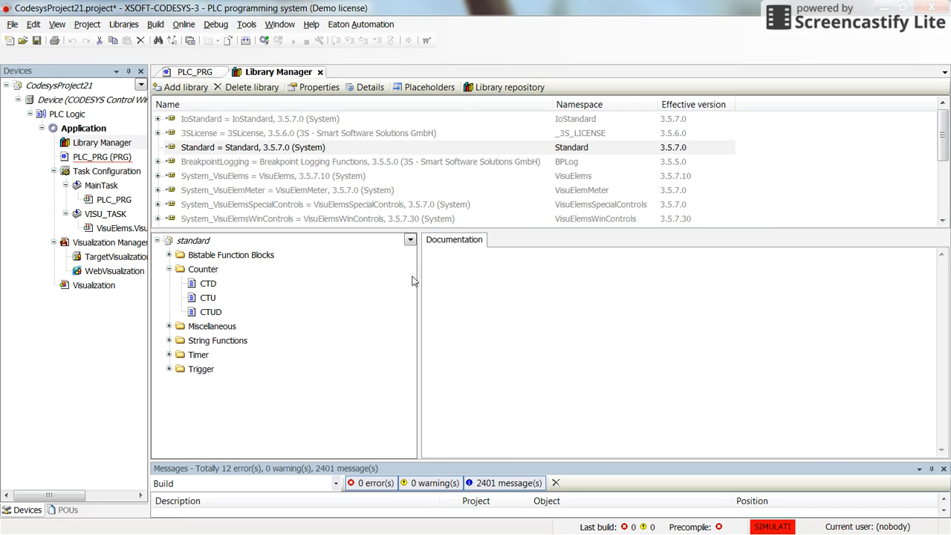
Review the CTUD inputs CD, RESET, LOAD and PV in the Standard library's Inputs/Outputs list.
{"action": "left_click", "coordinate": [210, 311]}
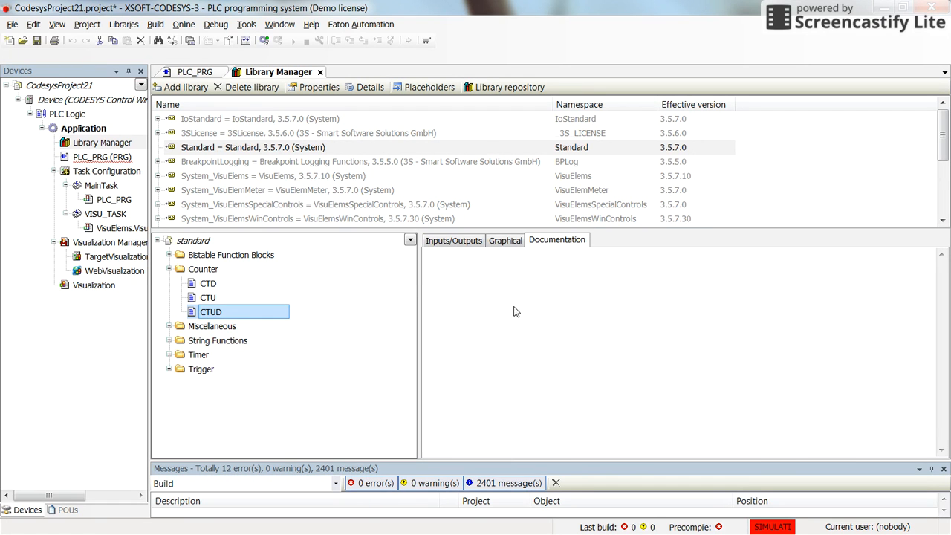
{"action": "mouse_move", "coordinate": [527, 332]}
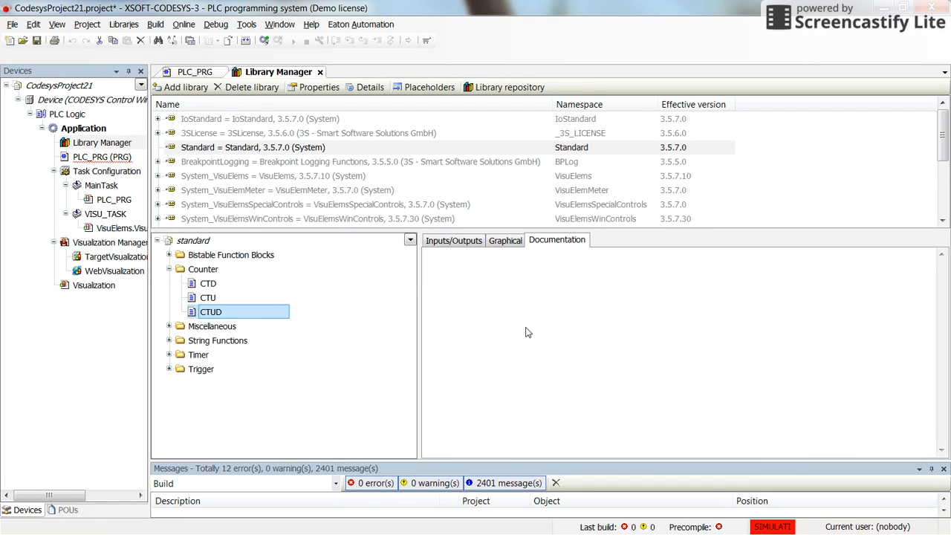
{"action": "mouse_move", "coordinate": [476, 302]}
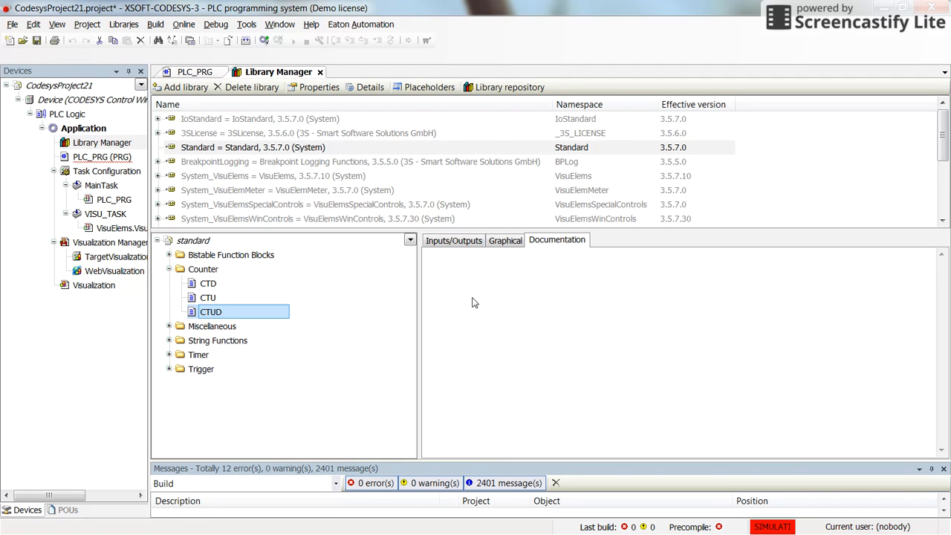
{"action": "left_click", "coordinate": [210, 311]}
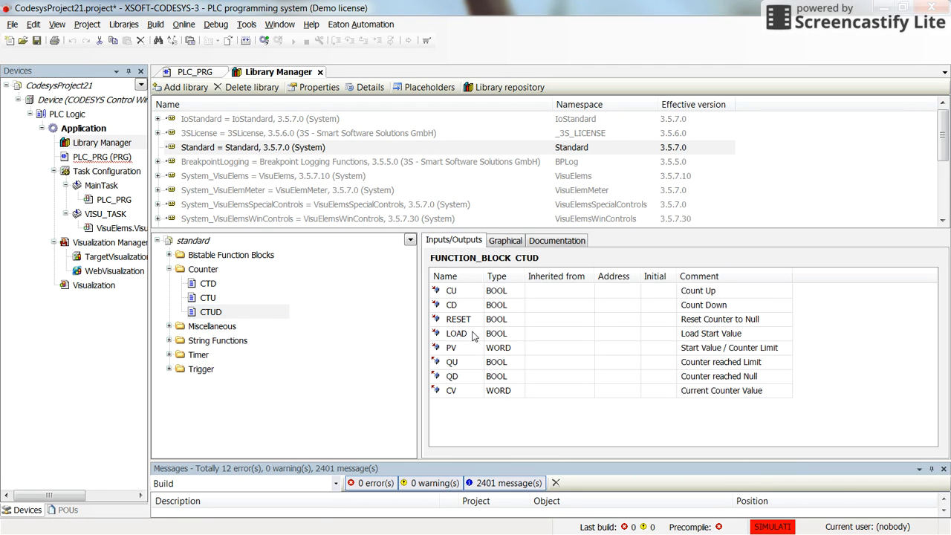
{"action": "mouse_move", "coordinate": [475, 299]}
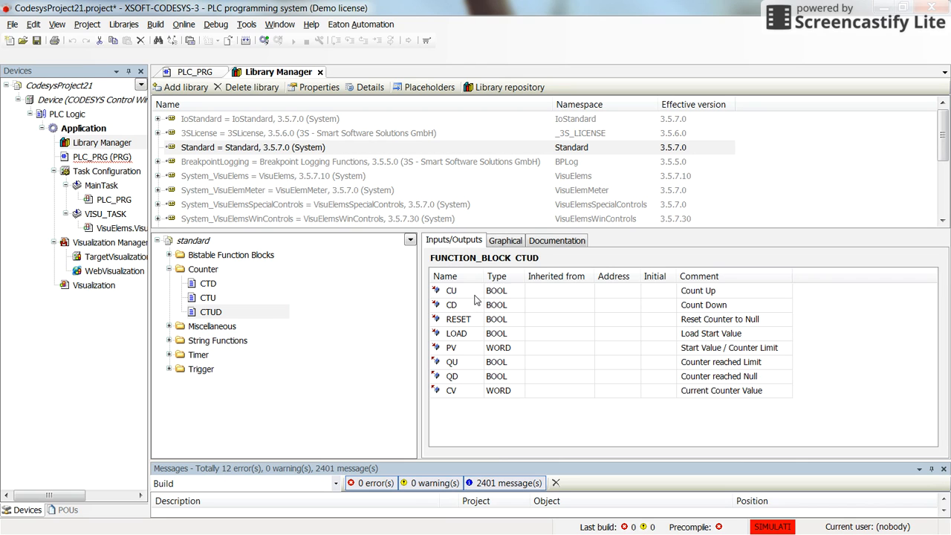
{"action": "left_click", "coordinate": [451, 305]}
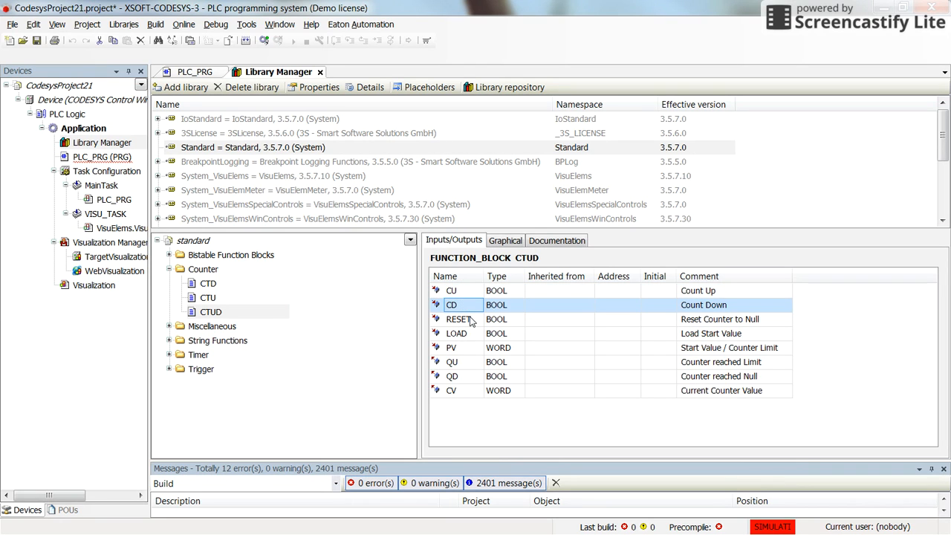
{"action": "left_click", "coordinate": [458, 319]}
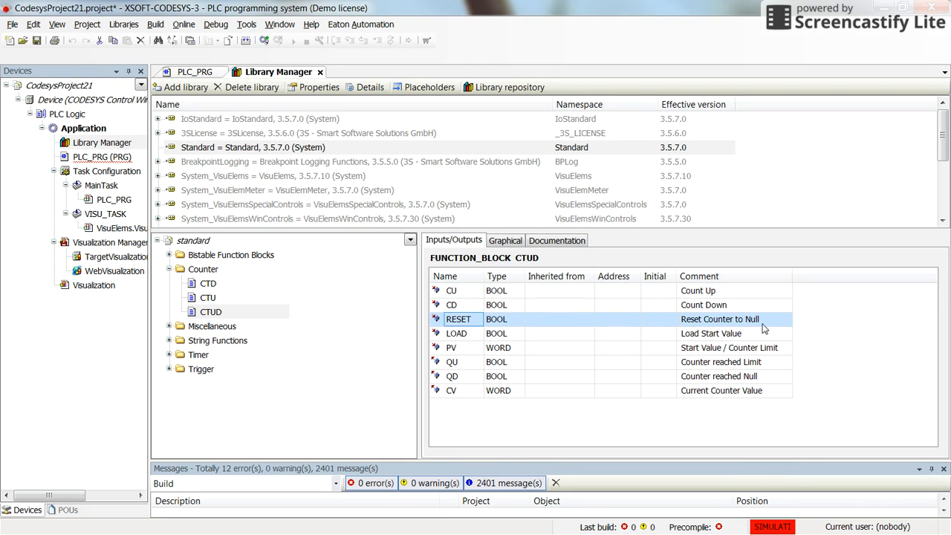
{"action": "left_click", "coordinate": [456, 333]}
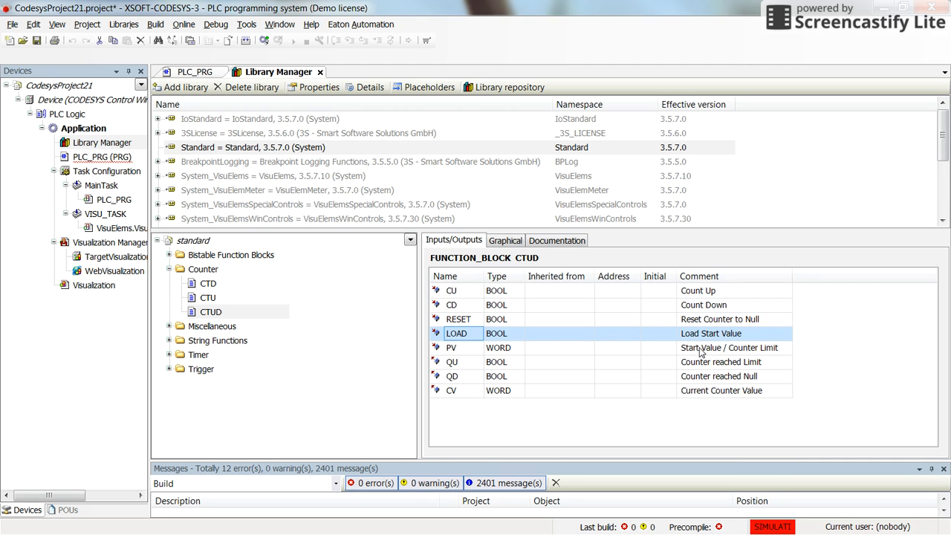
{"action": "mouse_move", "coordinate": [739, 343]}
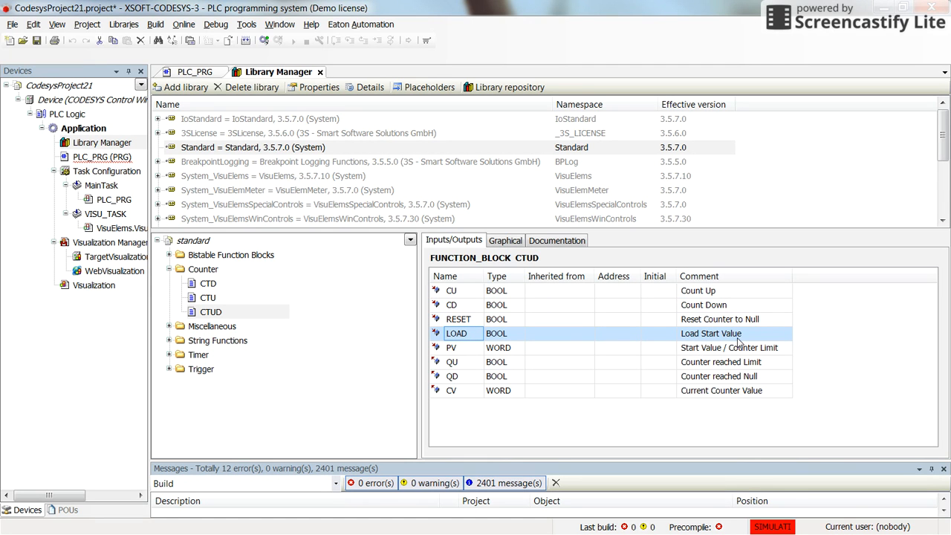
{"action": "mouse_move", "coordinate": [520, 354]}
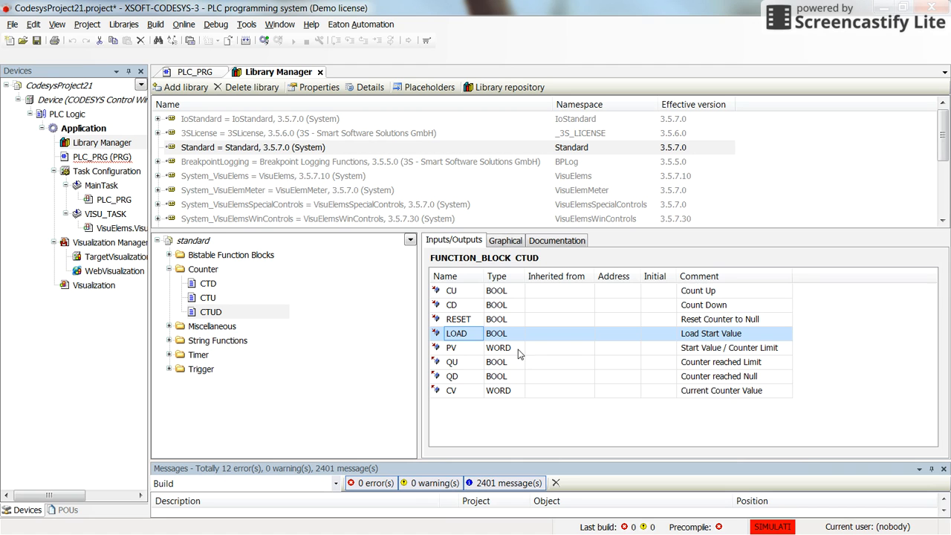
{"action": "left_click", "coordinate": [450, 347]}
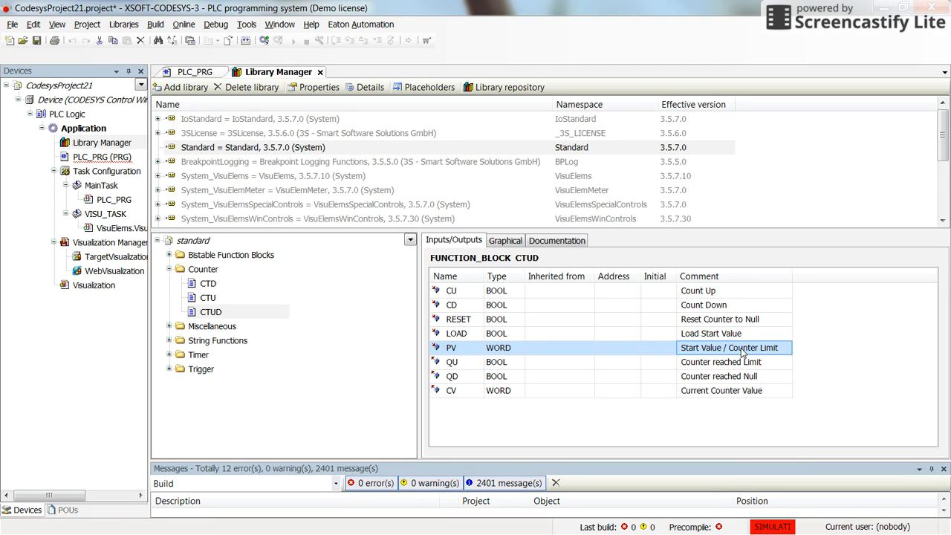
Review the CTUD outputs QU and QD, then return to the PLC_PRG ladder program.
{"action": "left_click", "coordinate": [451, 362]}
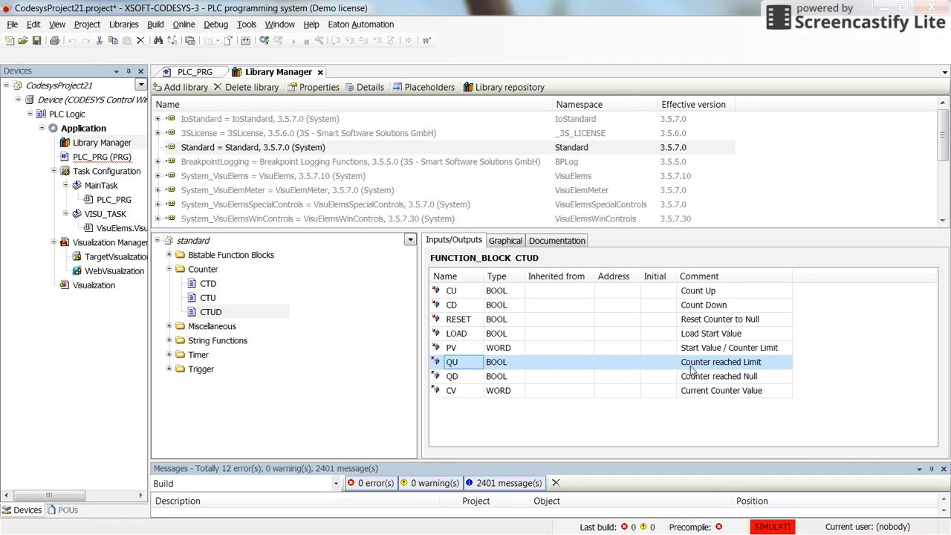
{"action": "mouse_move", "coordinate": [721, 369]}
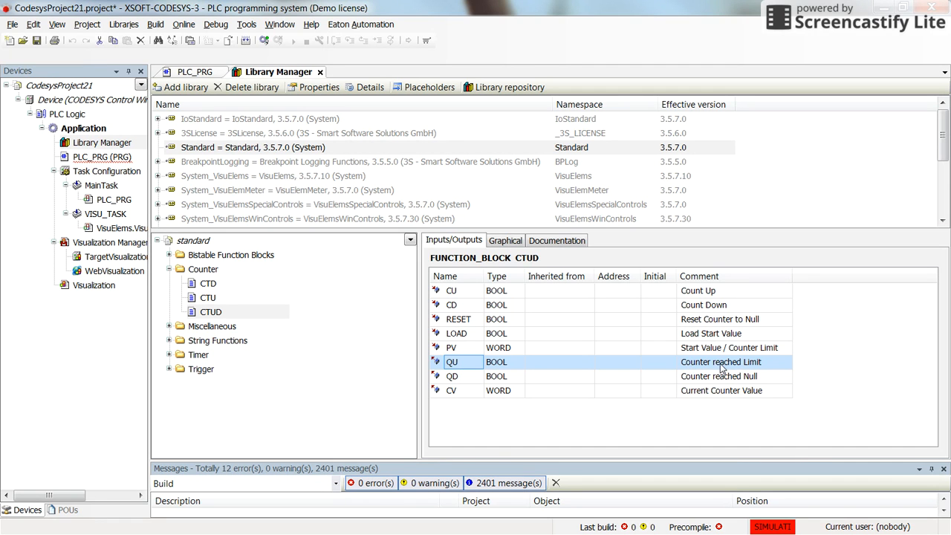
{"action": "mouse_move", "coordinate": [479, 381]}
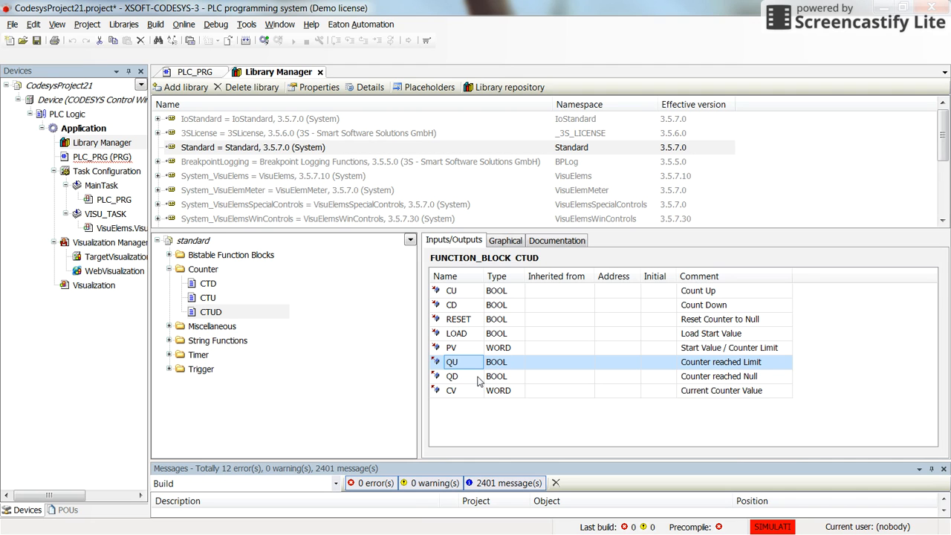
{"action": "left_click", "coordinate": [452, 375]}
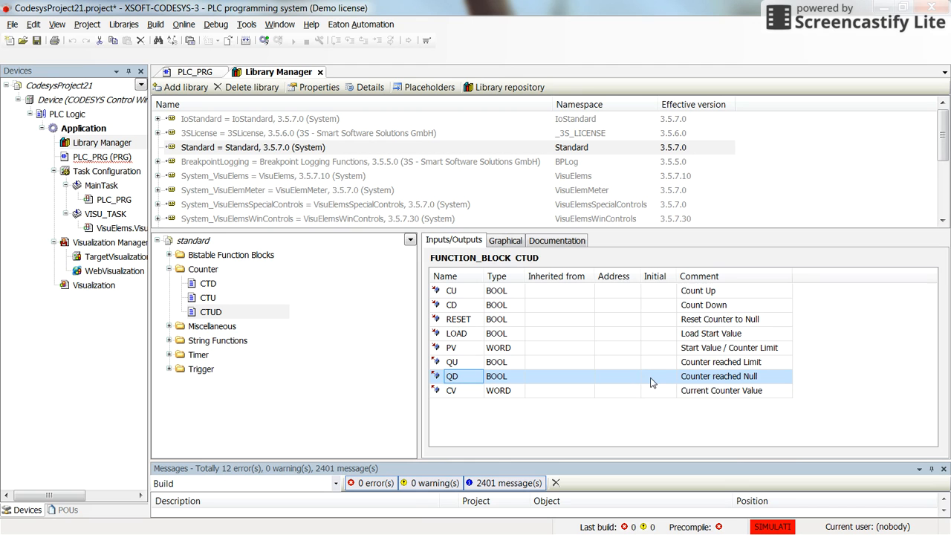
{"action": "mouse_move", "coordinate": [733, 382]}
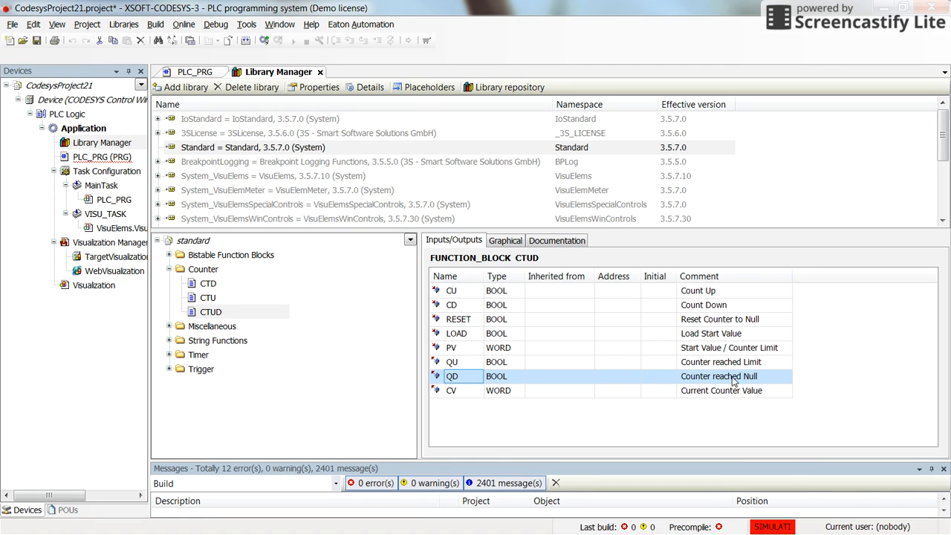
{"action": "mouse_move", "coordinate": [456, 389]}
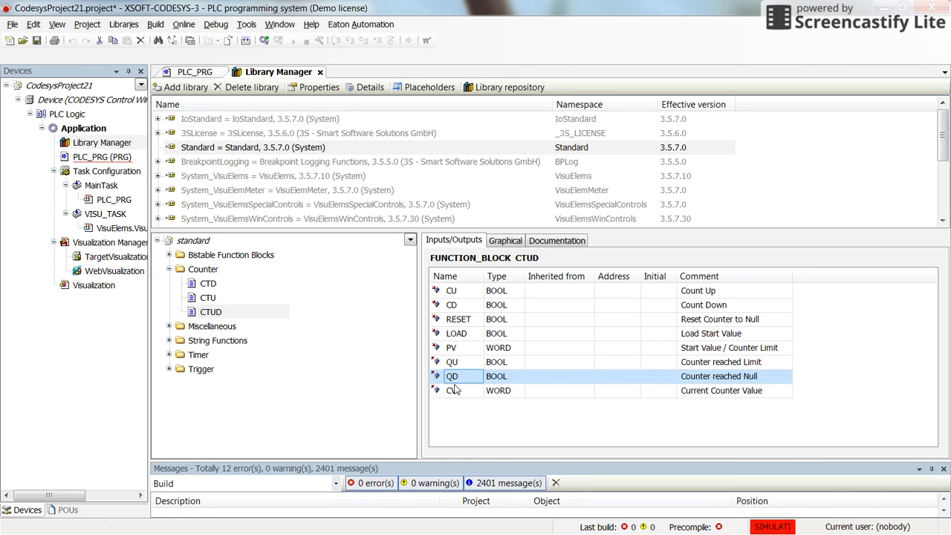
{"action": "left_click", "coordinate": [450, 390]}
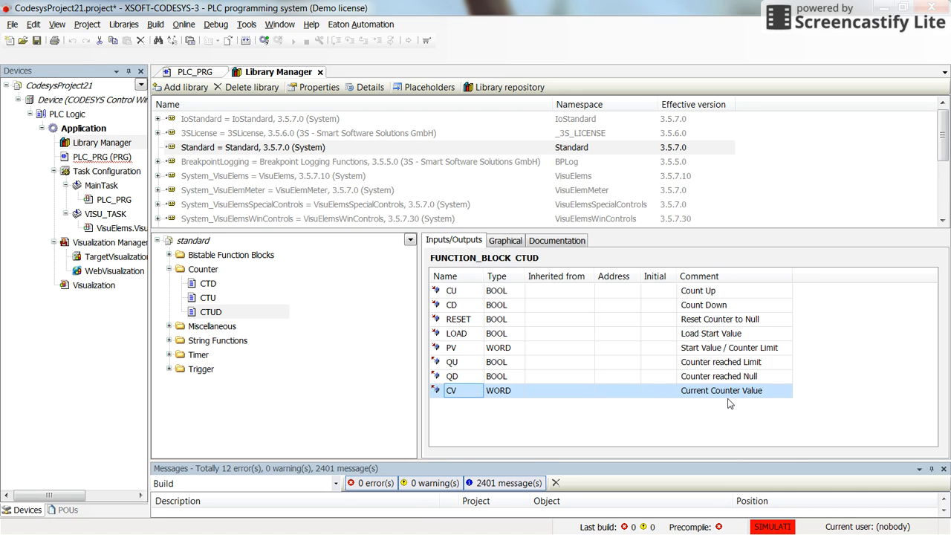
{"action": "mouse_move", "coordinate": [724, 402]}
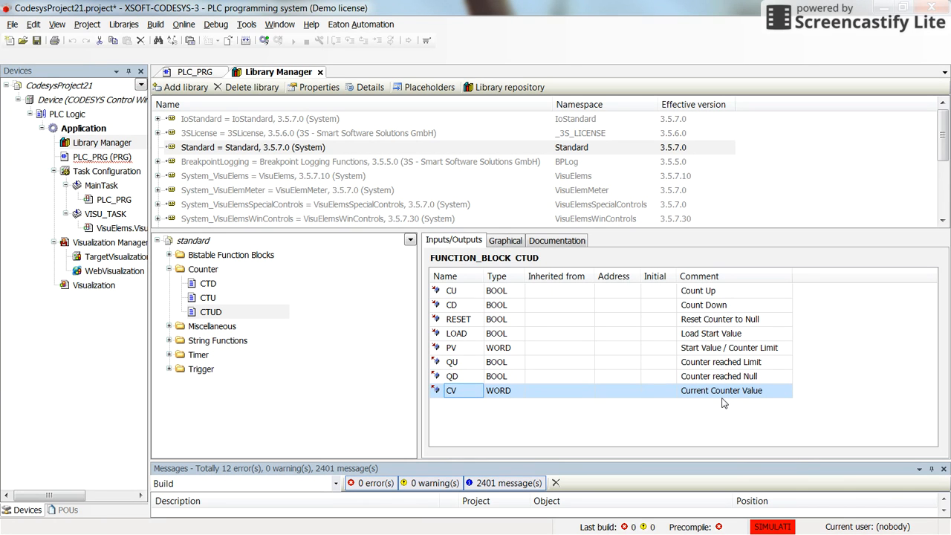
{"action": "left_click", "coordinate": [193, 71]}
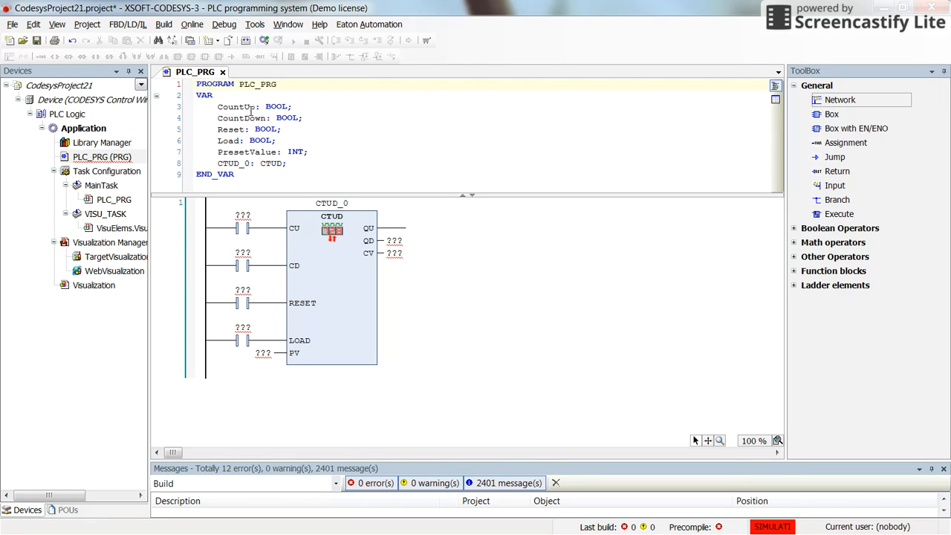
{"action": "mouse_move", "coordinate": [255, 245]}
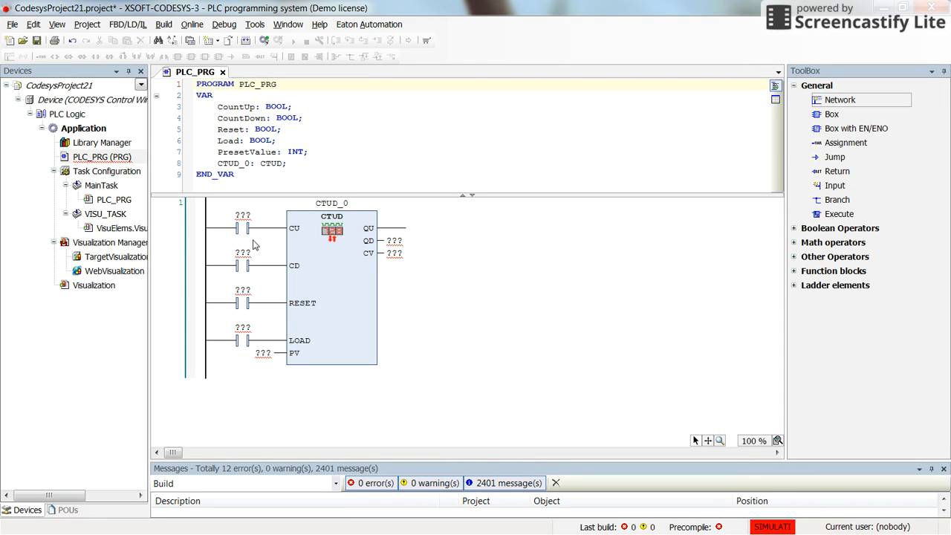
{"action": "mouse_move", "coordinate": [288, 289]}
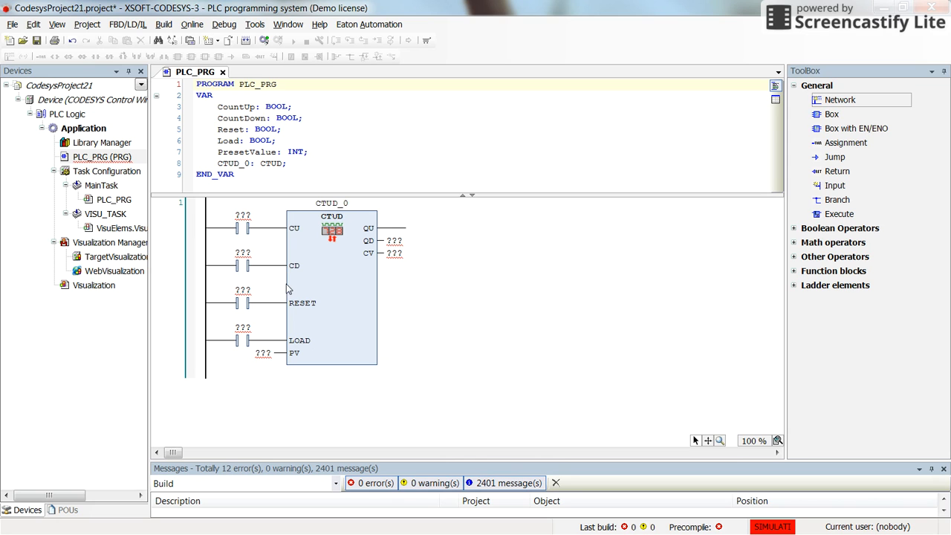
{"action": "mouse_move", "coordinate": [439, 329]}
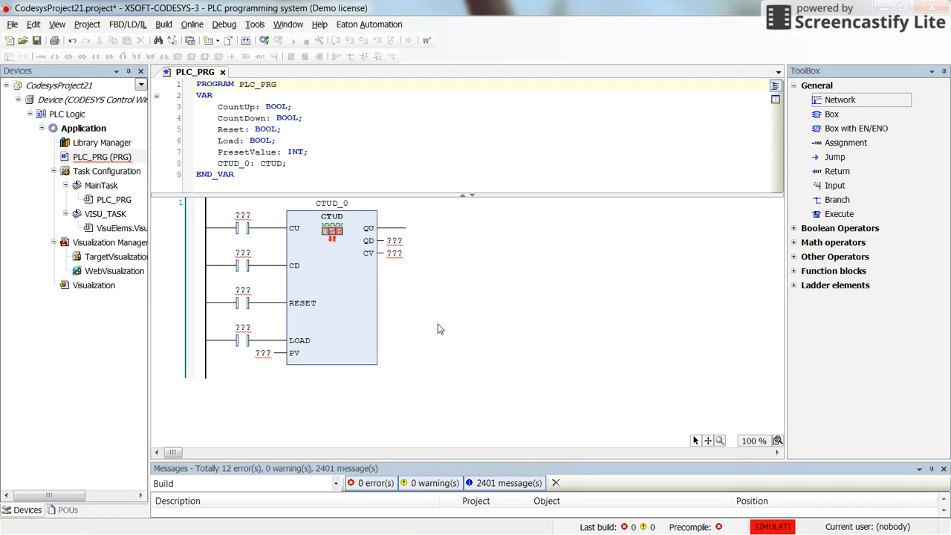
{"action": "mouse_move", "coordinate": [255, 237]}
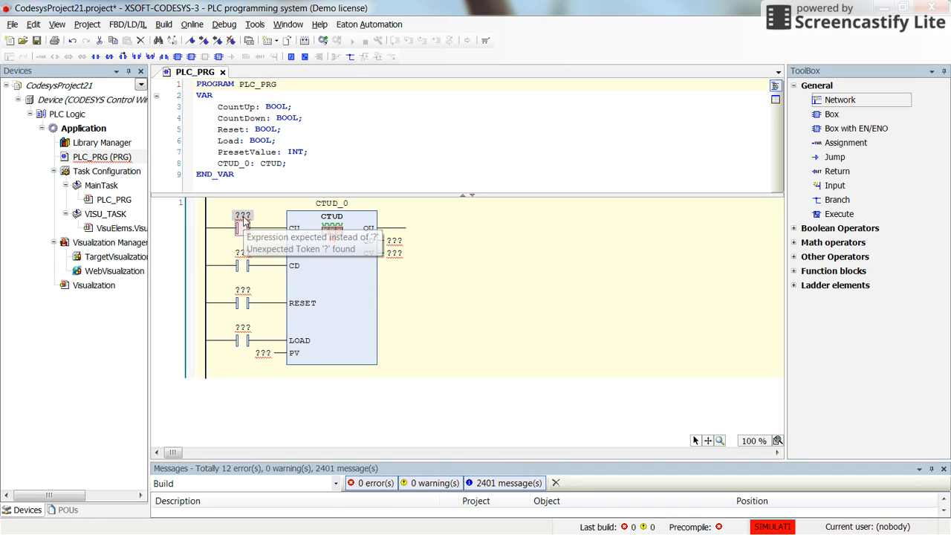
Assign CountUp to the first contact and feed PresetValue into the PV input.
{"action": "left_click", "coordinate": [243, 216]}
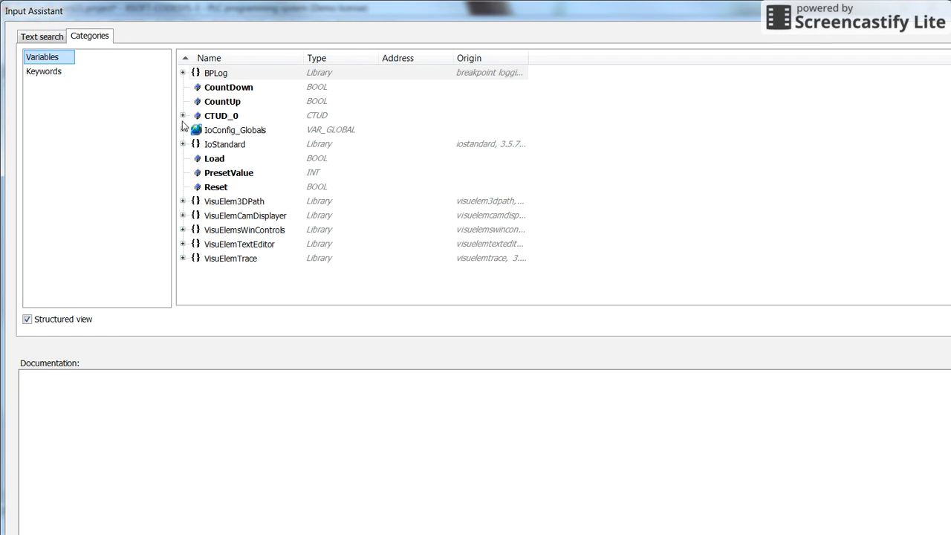
{"action": "left_click", "coordinate": [222, 101]}
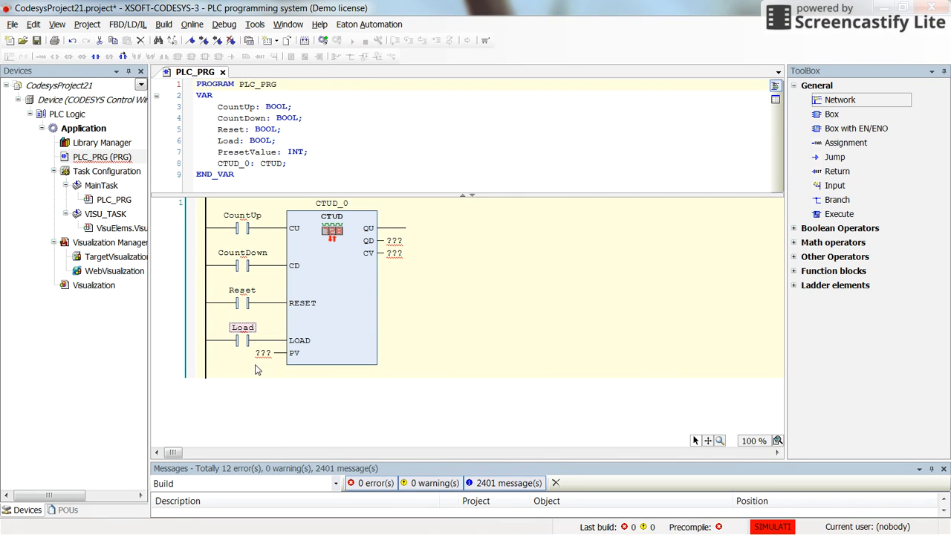
{"action": "double_click", "coordinate": [290, 353]}
{"action": "type", "text": "PresetValue"}
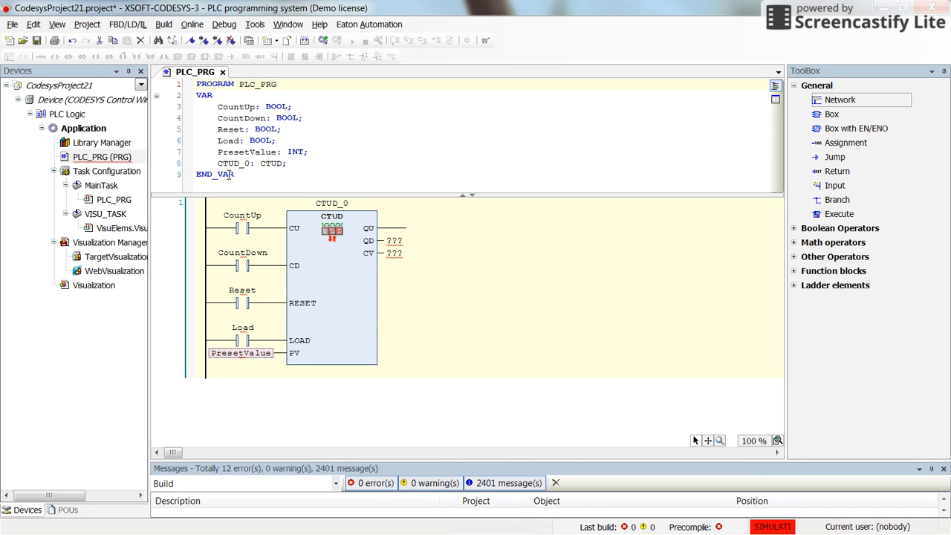
{"action": "left_click", "coordinate": [394, 240]}
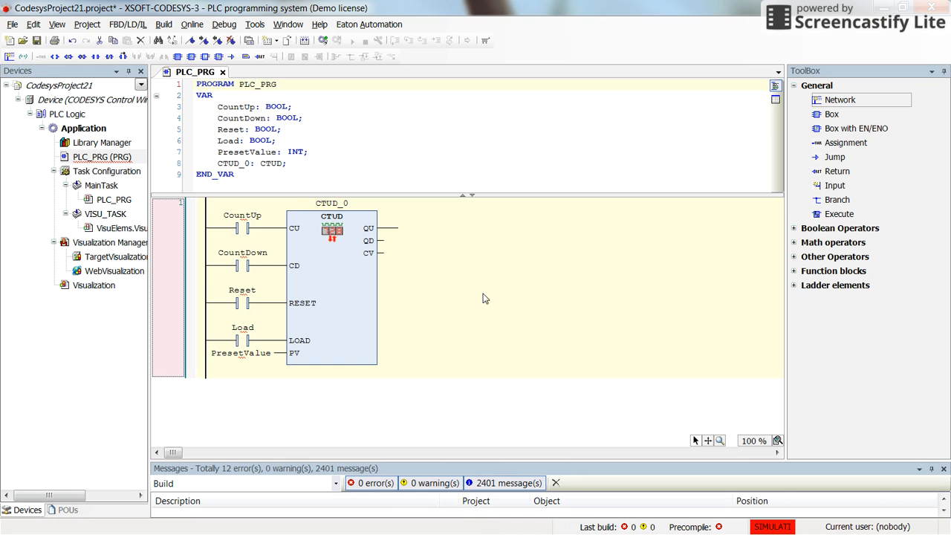
{"action": "mouse_move", "coordinate": [411, 285]}
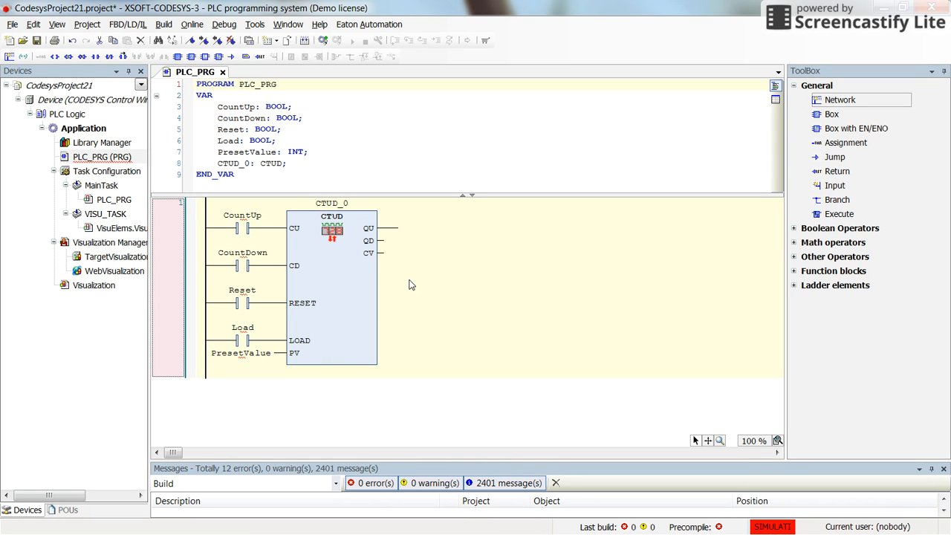
{"action": "mouse_move", "coordinate": [366, 270]}
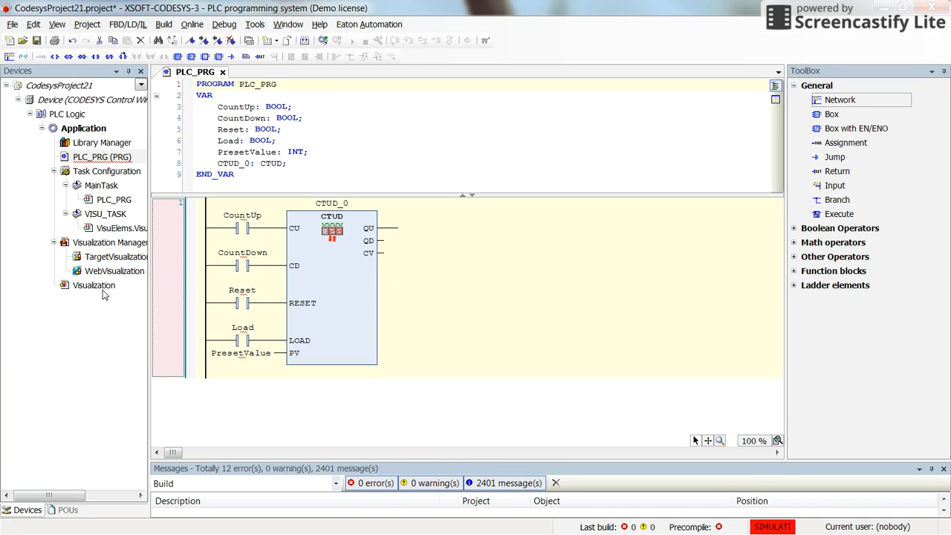
Show the Visualization screen and inspect the Reset and Load push buttons.
{"action": "double_click", "coordinate": [93, 284]}
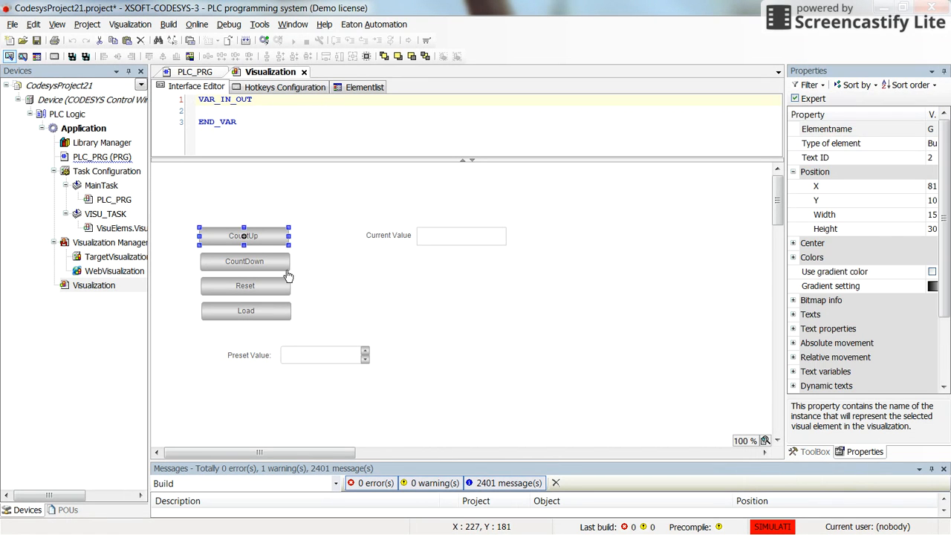
{"action": "left_click", "coordinate": [246, 286]}
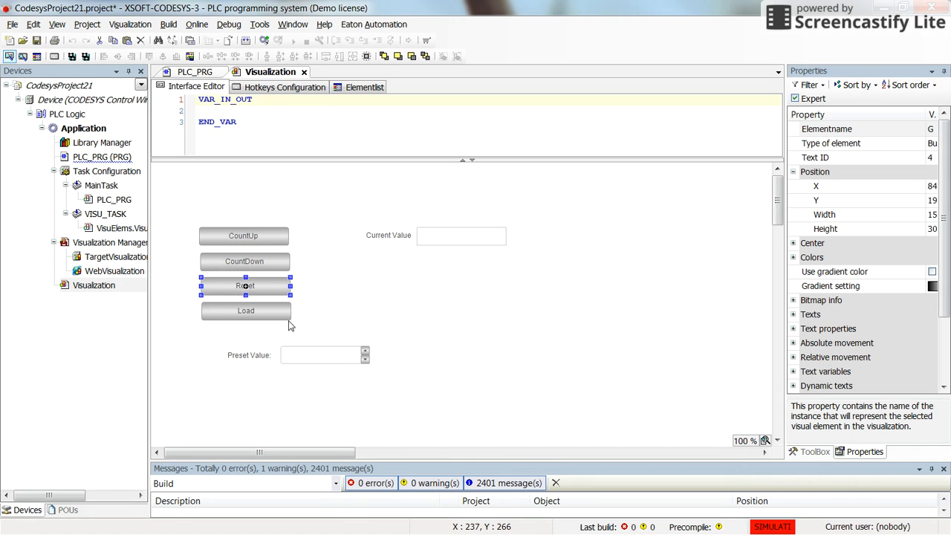
{"action": "left_click", "coordinate": [245, 310]}
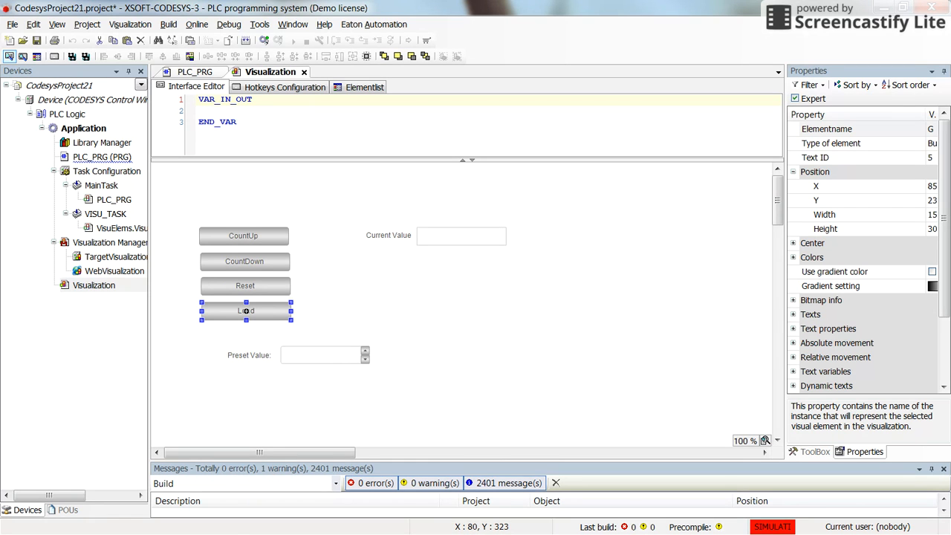
{"action": "mouse_move", "coordinate": [341, 364]}
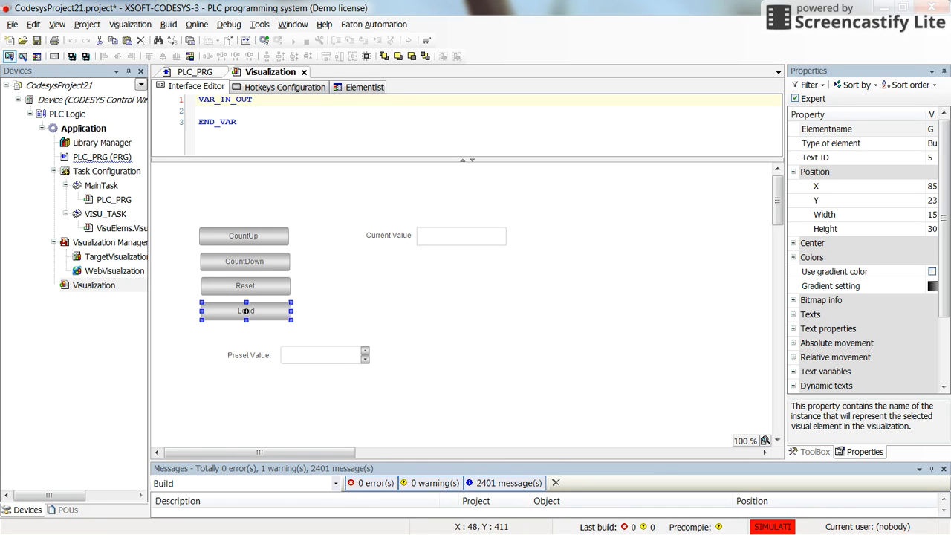
{"action": "mouse_move", "coordinate": [482, 259]}
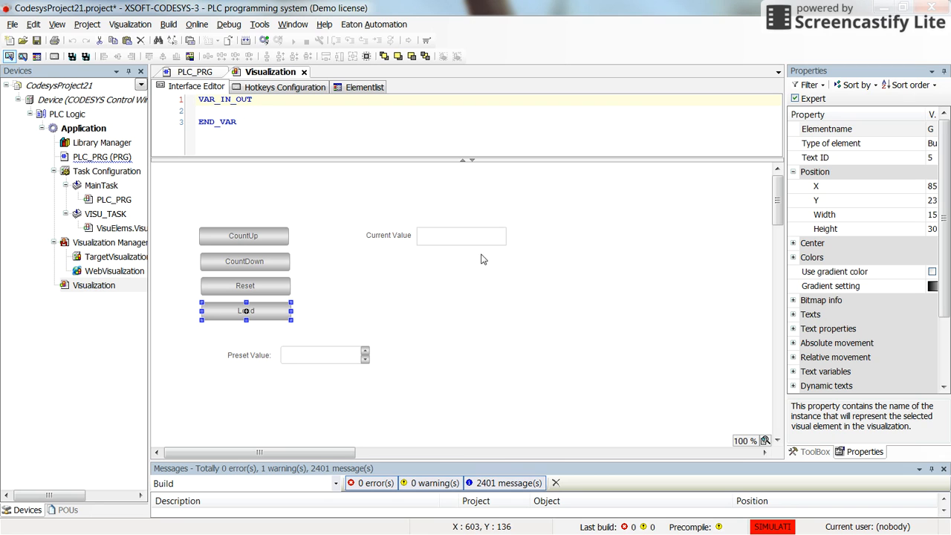
{"action": "mouse_move", "coordinate": [333, 276]}
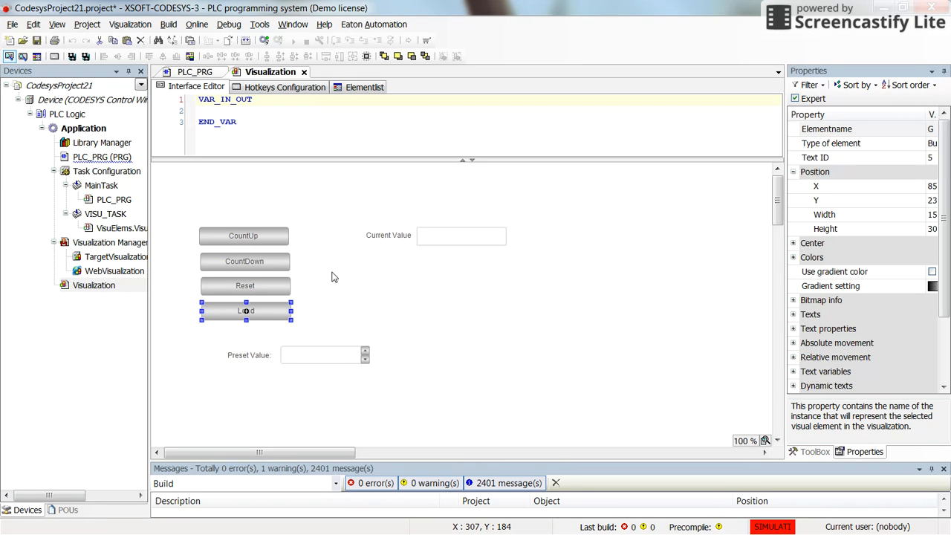
{"action": "mouse_move", "coordinate": [483, 198]}
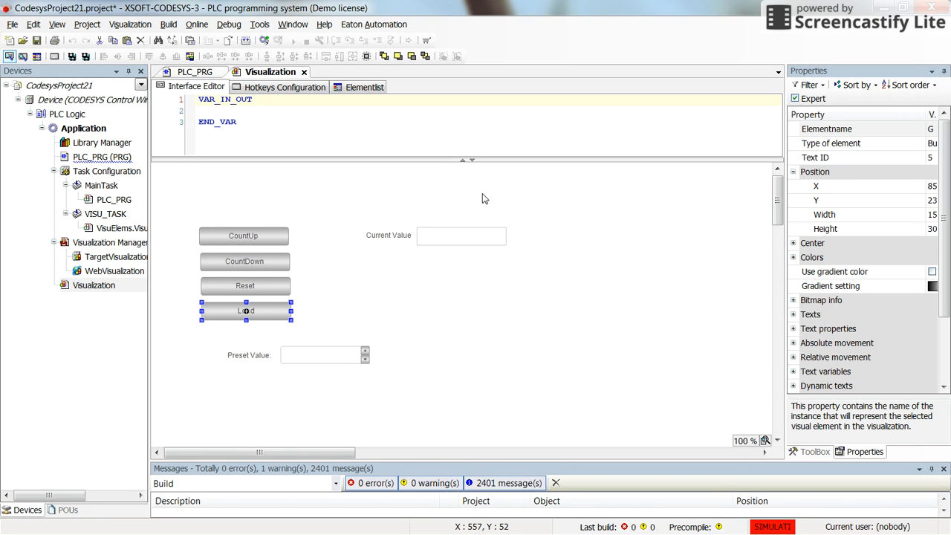
{"action": "mouse_move", "coordinate": [502, 254]}
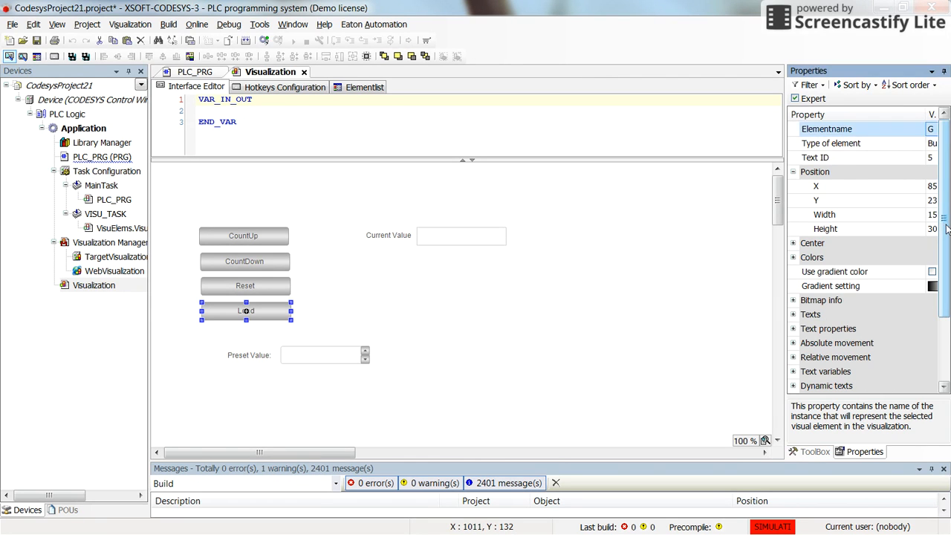
Bind the QU lamp to a member of the counter instance PLC_PRG.CTUD_0.
{"action": "left_click", "coordinate": [814, 451]}
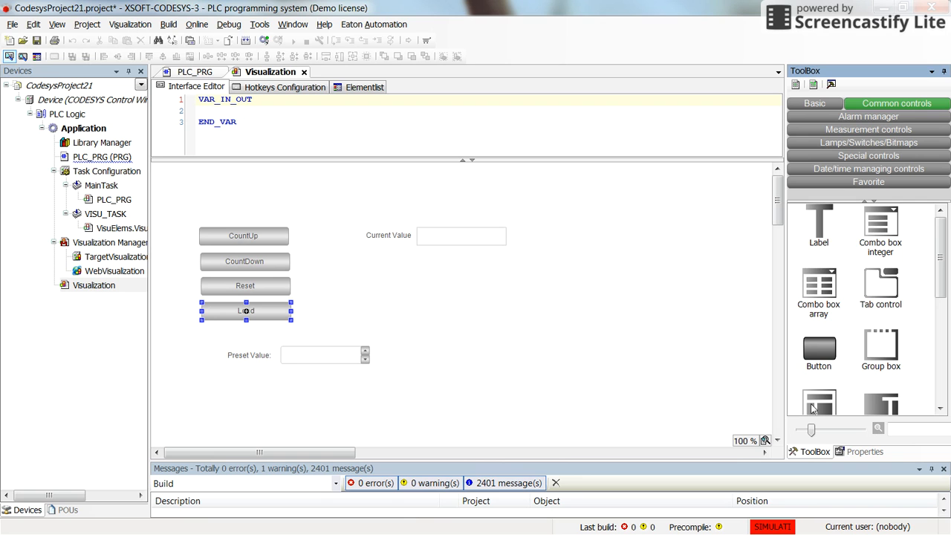
{"action": "scroll", "scroll_direction": "down", "scroll_amount": 3}
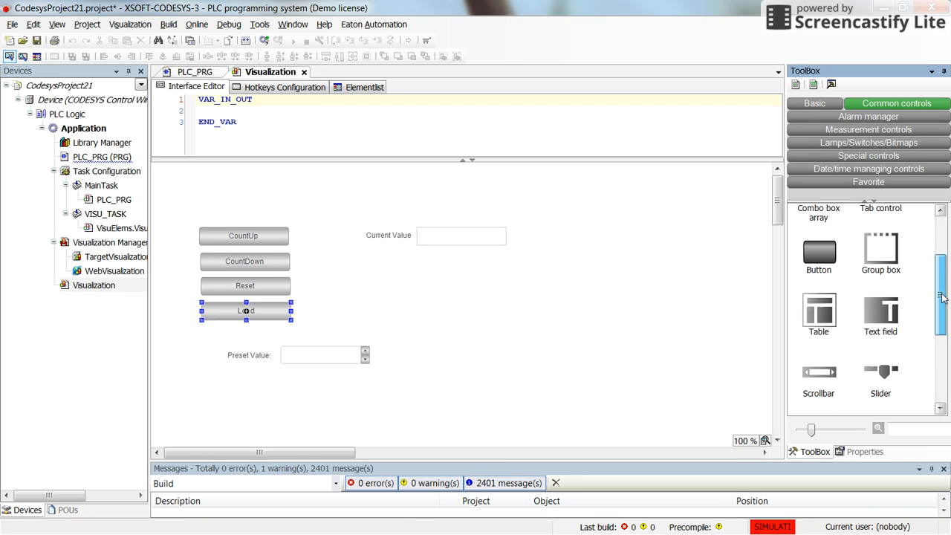
{"action": "scroll", "scroll_direction": "down", "scroll_amount": 3}
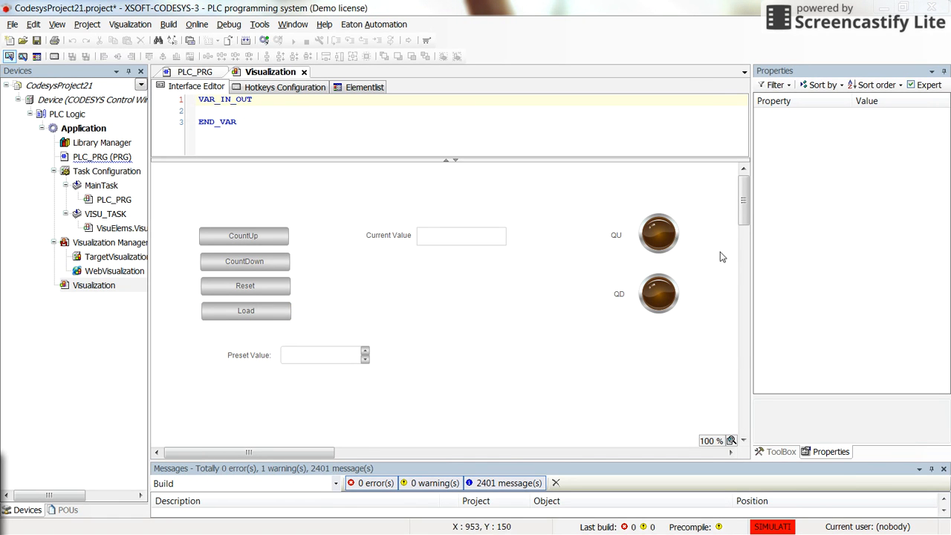
{"action": "left_click", "coordinate": [658, 233]}
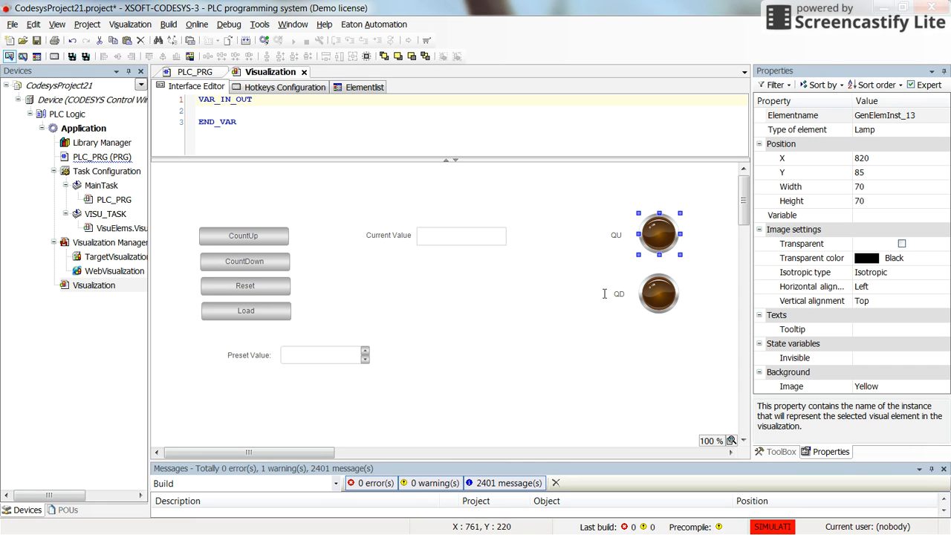
{"action": "mouse_move", "coordinate": [883, 236]}
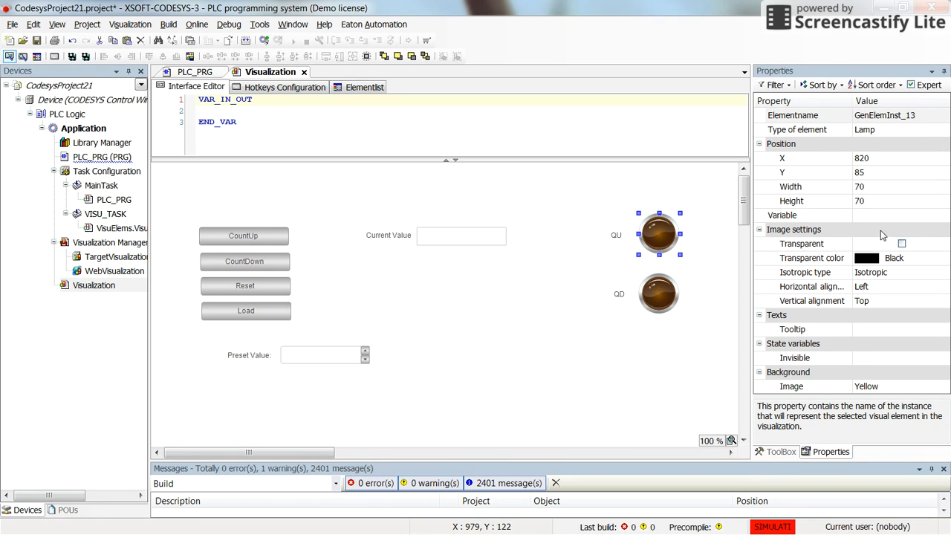
{"action": "left_click", "coordinate": [943, 215]}
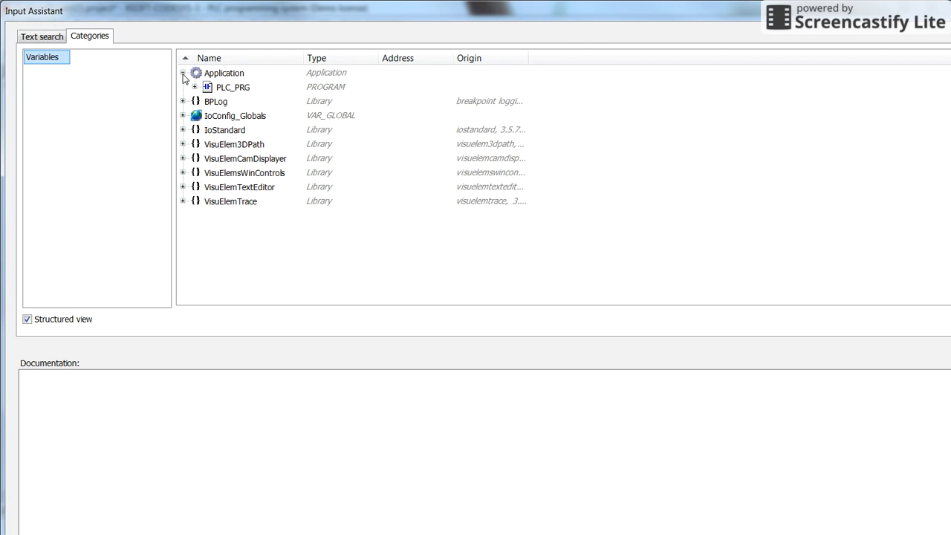
{"action": "left_click", "coordinate": [195, 87]}
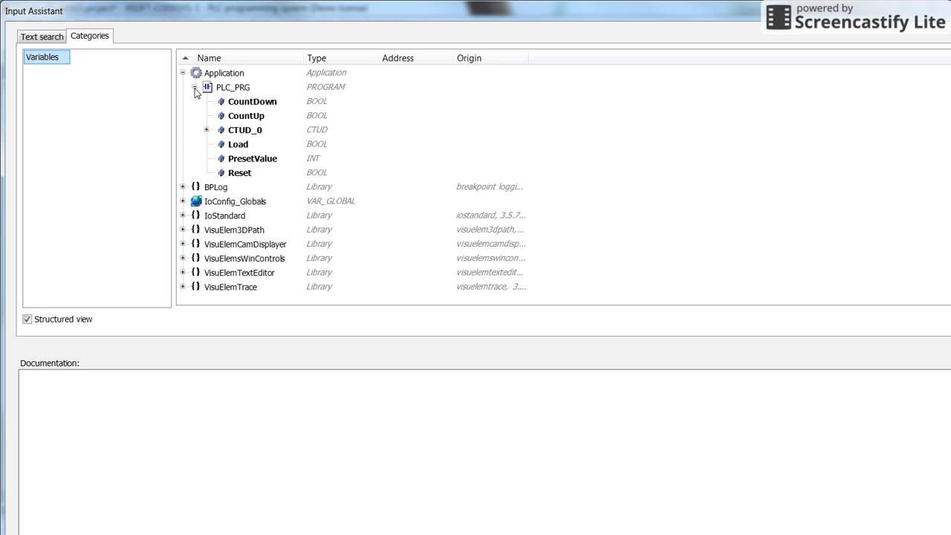
{"action": "left_click", "coordinate": [206, 129]}
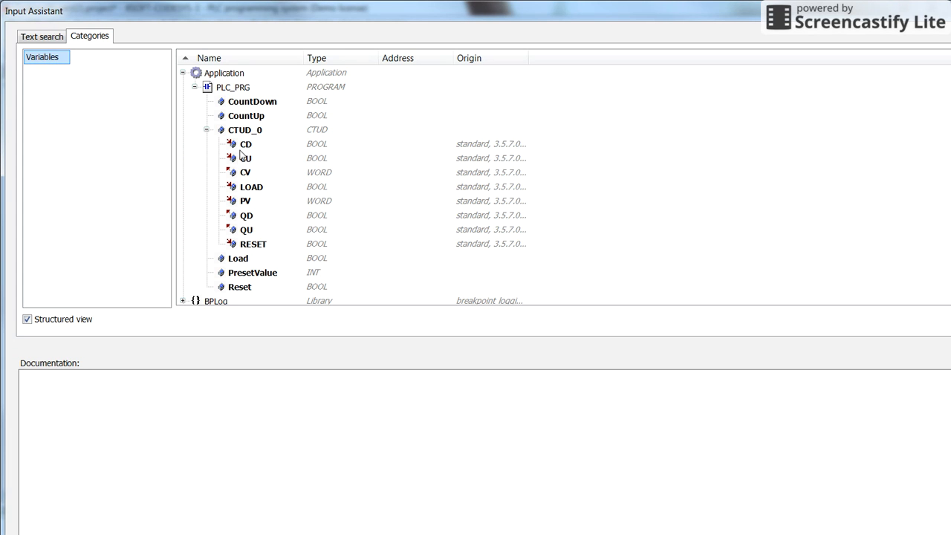
{"action": "left_click", "coordinate": [245, 157]}
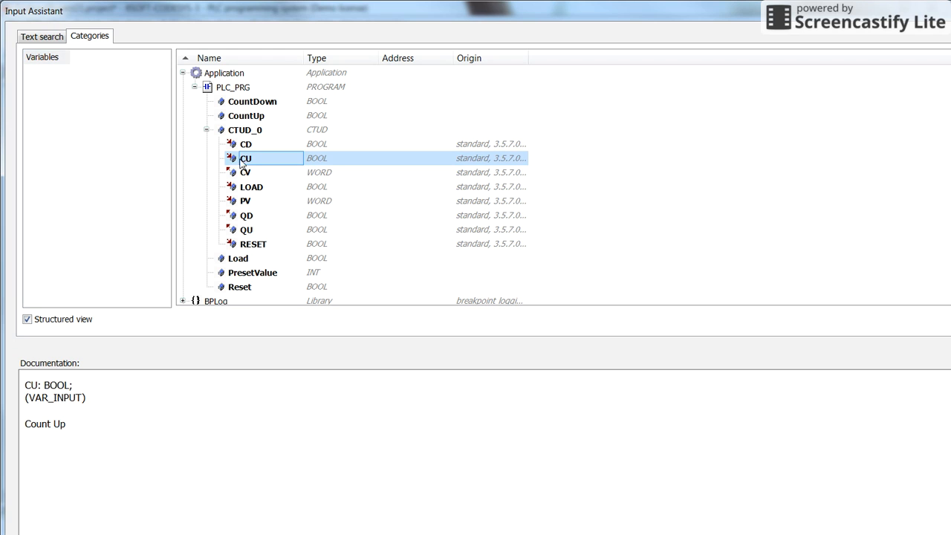
{"action": "mouse_move", "coordinate": [260, 161]}
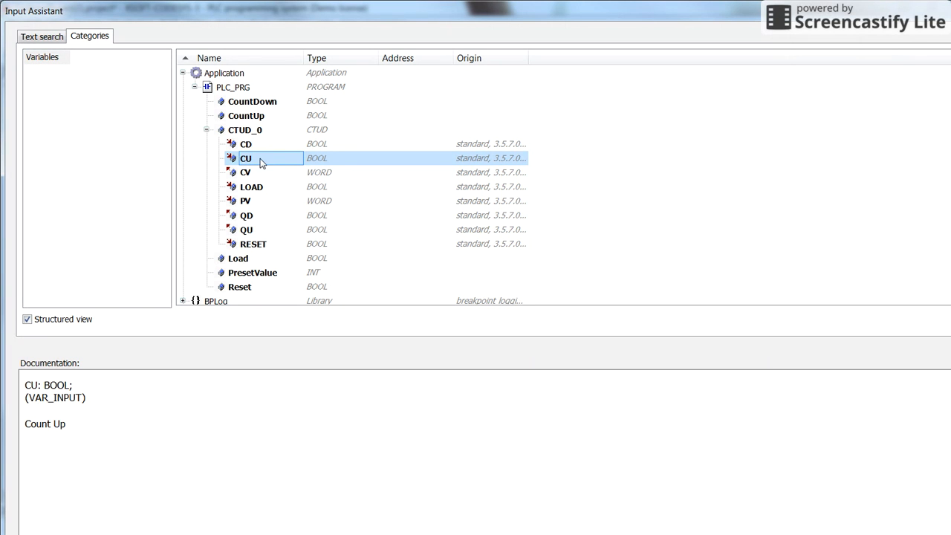
{"action": "mouse_move", "coordinate": [251, 171]}
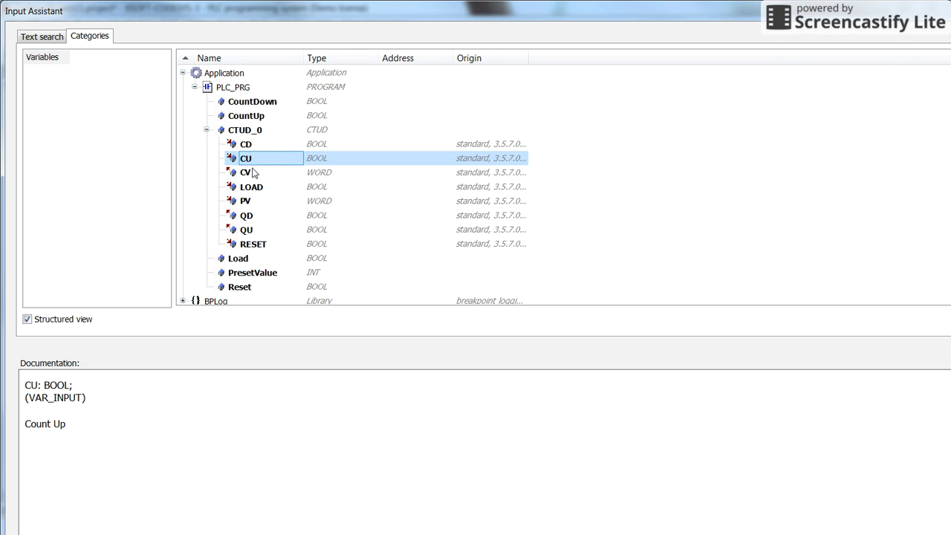
{"action": "left_click", "coordinate": [246, 228]}
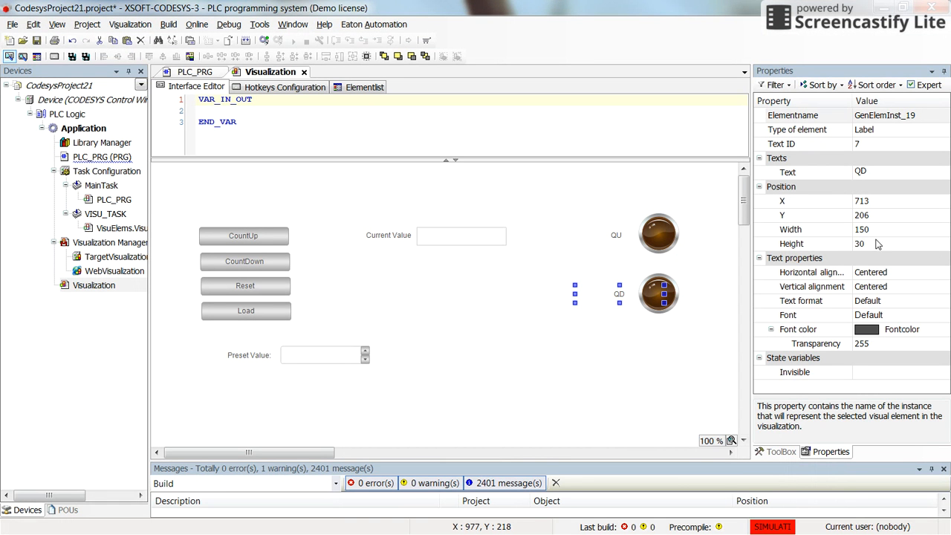
{"action": "mouse_move", "coordinate": [731, 274]}
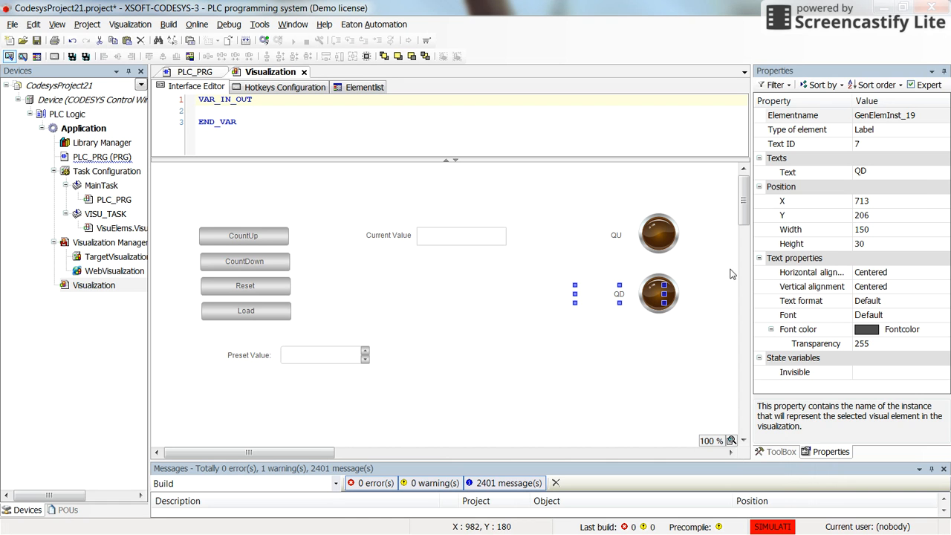
Bind the QD lamp to the counter output PLC_PRG.CTUD_0.QD.
{"action": "left_click", "coordinate": [658, 294]}
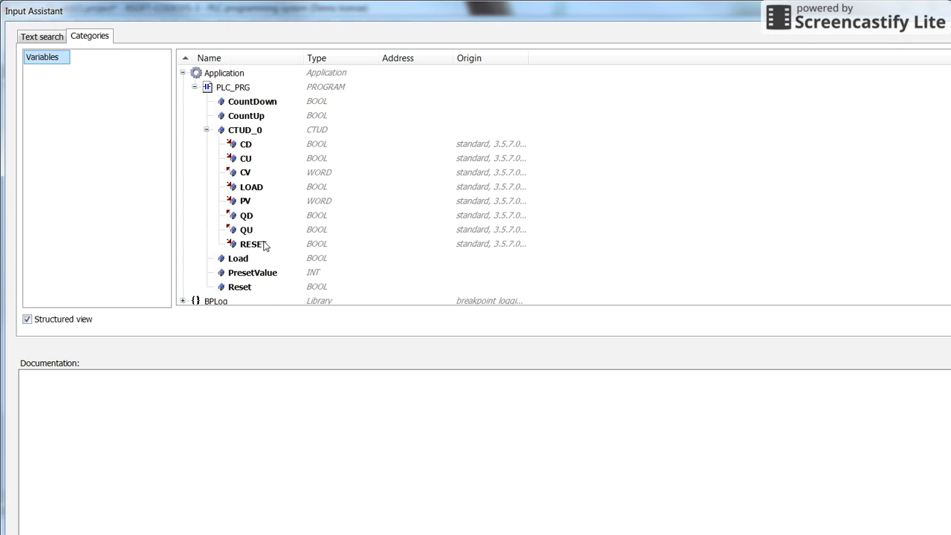
{"action": "left_click", "coordinate": [246, 214]}
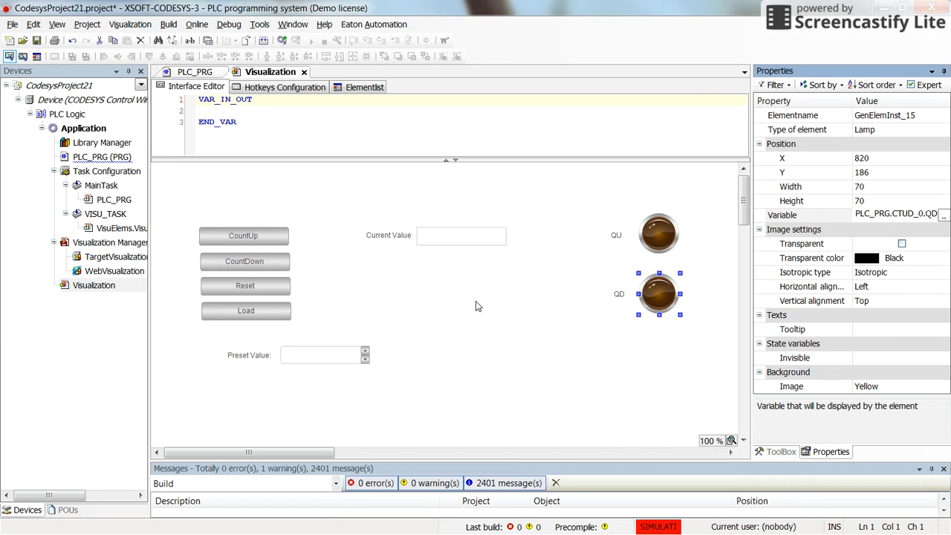
Set the Current Value field's text to %i and browse for its text variable in CTUD_0.
{"action": "left_click", "coordinate": [460, 235]}
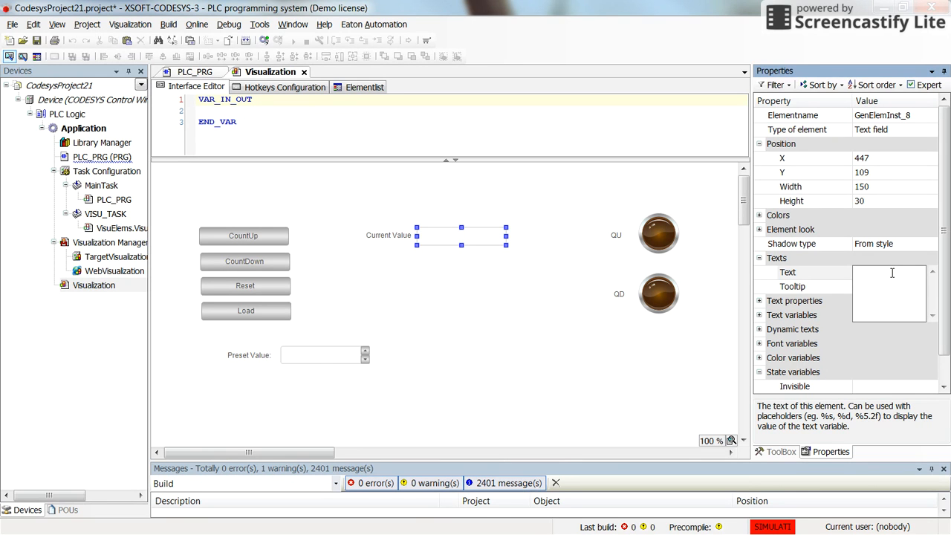
{"action": "type", "text": "%i"}
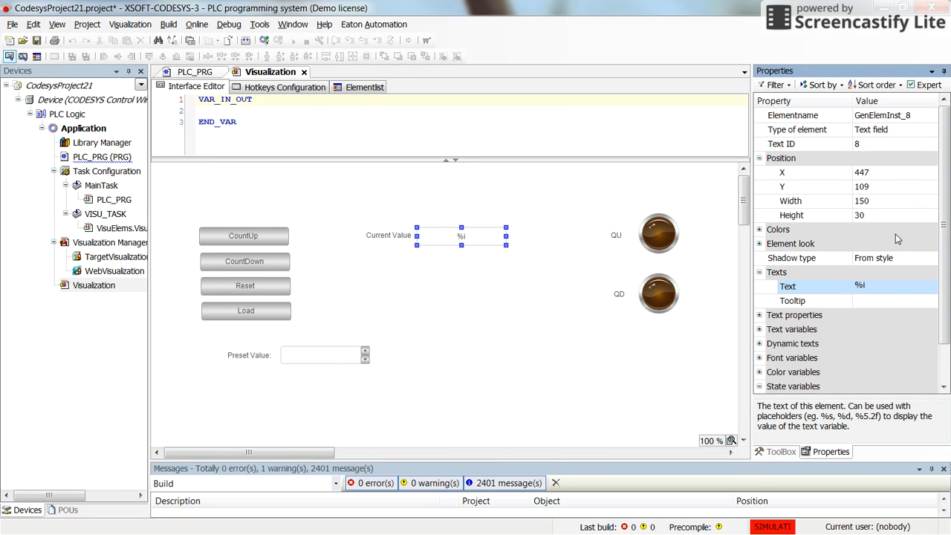
{"action": "left_click", "coordinate": [760, 329]}
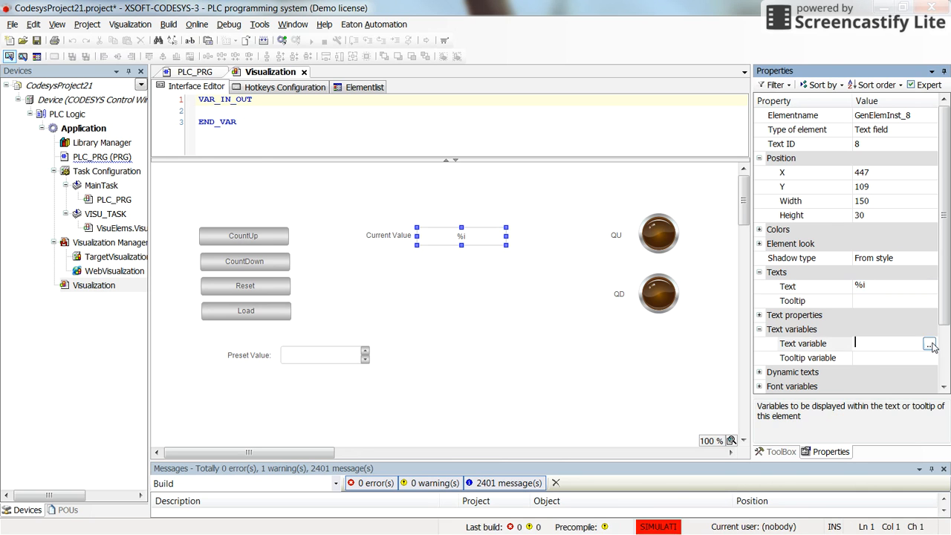
{"action": "left_click", "coordinate": [930, 343]}
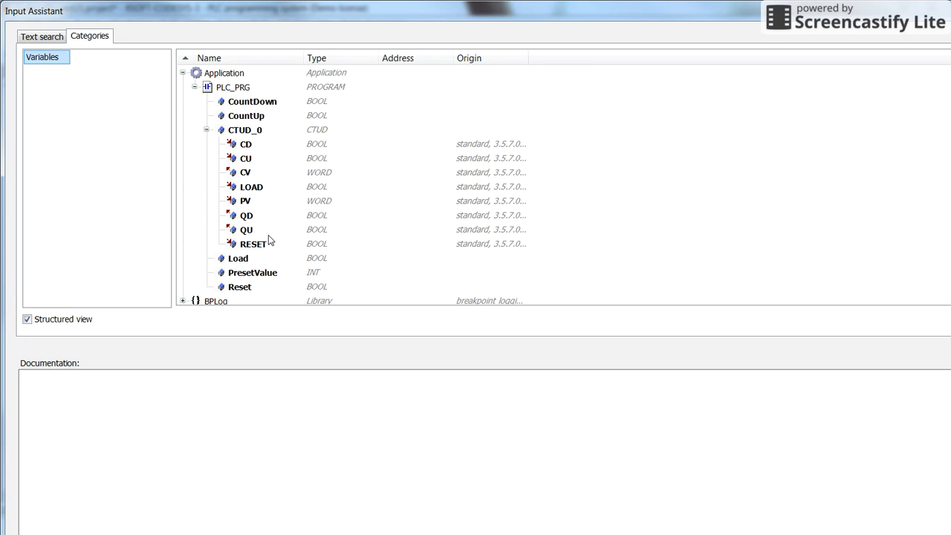
{"action": "mouse_move", "coordinate": [245, 200]}
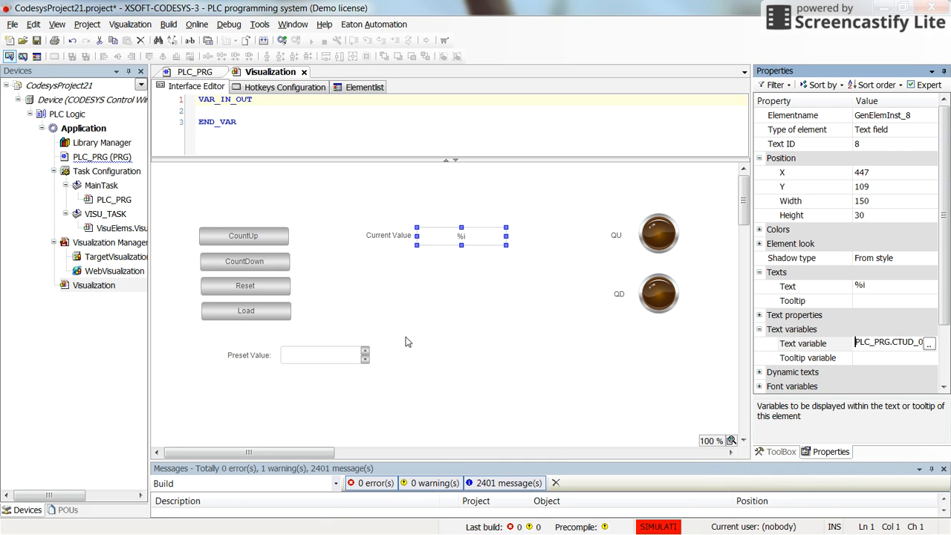
{"action": "mouse_move", "coordinate": [178, 269]}
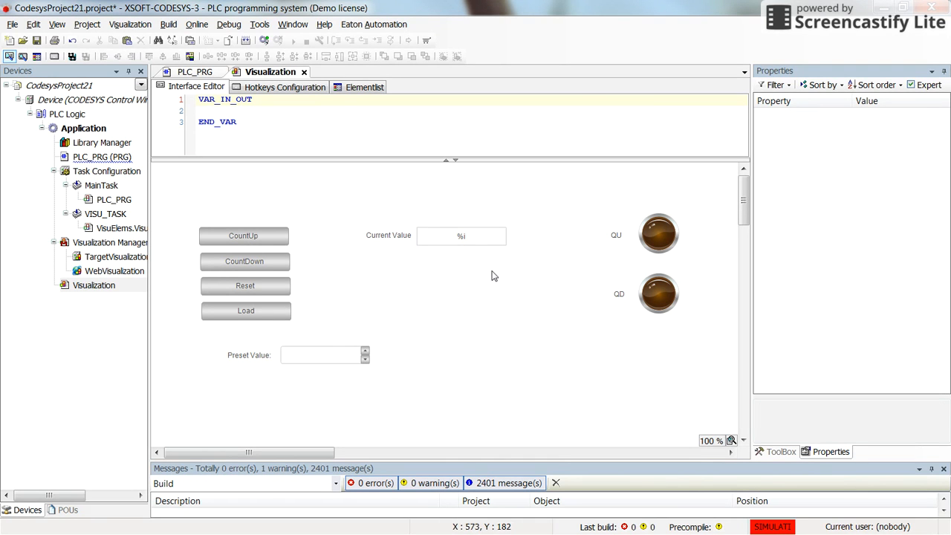
{"action": "mouse_move", "coordinate": [406, 292]}
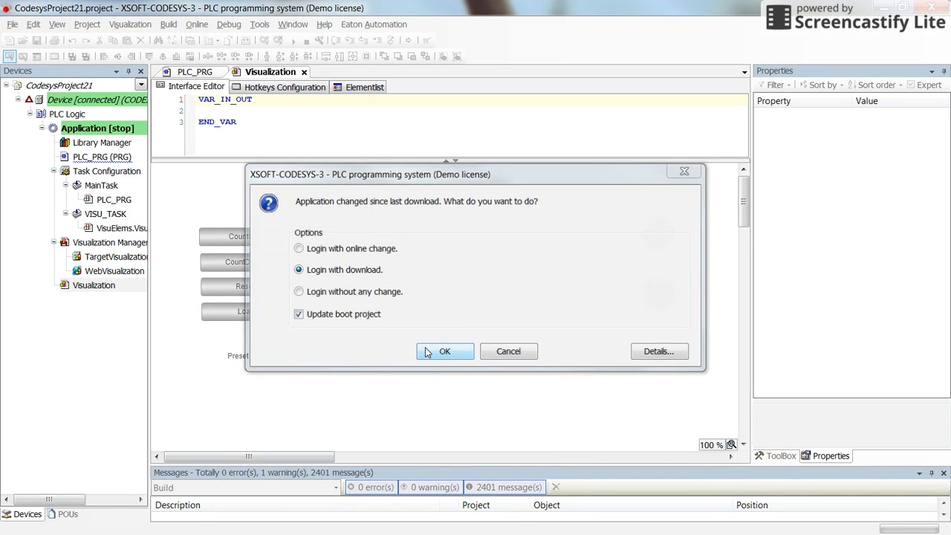
Log in to the simulated device with download of the changed application.
{"action": "left_click", "coordinate": [444, 351]}
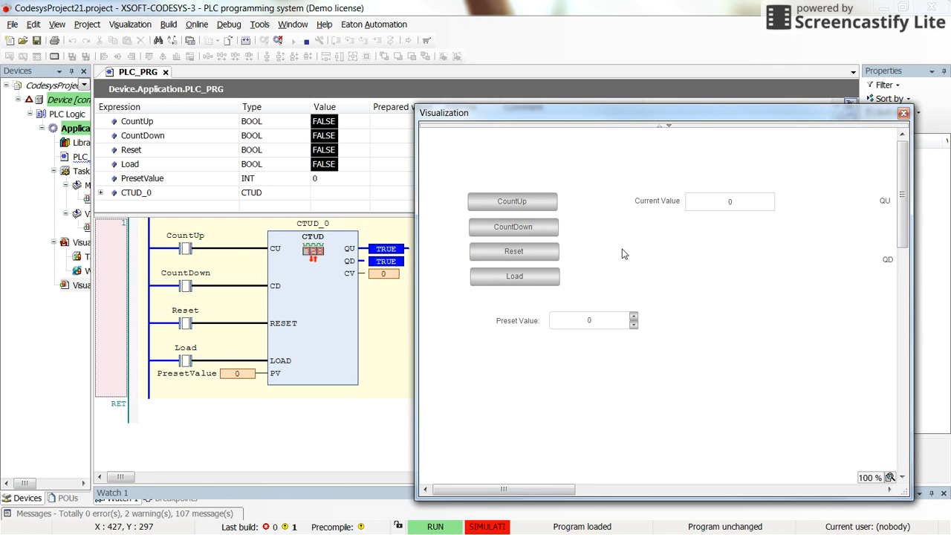
{"action": "mouse_move", "coordinate": [513, 251]}
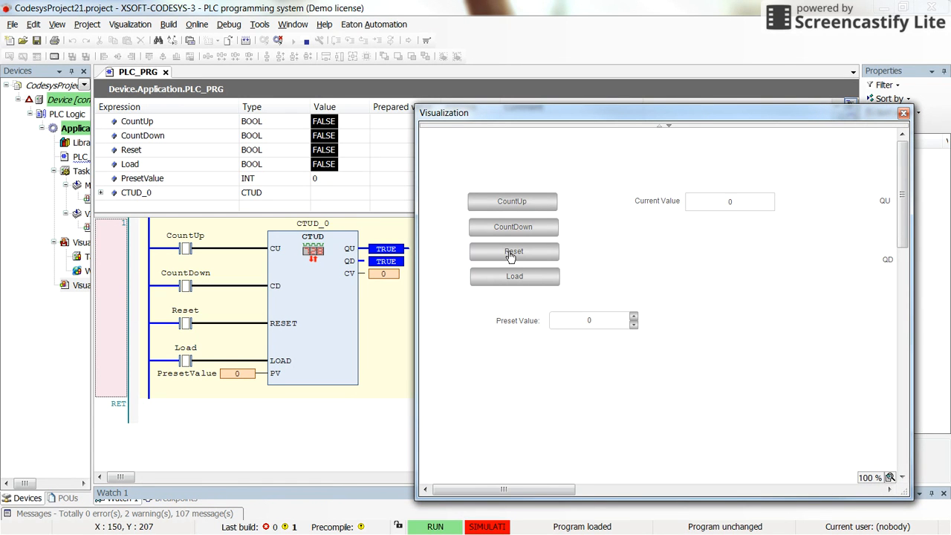
{"action": "mouse_move", "coordinate": [910, 355]}
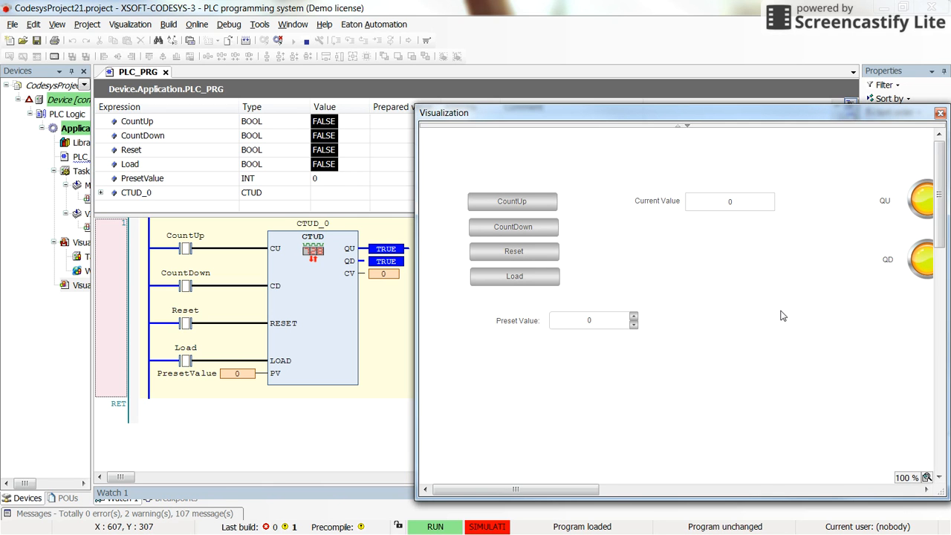
{"action": "mouse_move", "coordinate": [537, 243]}
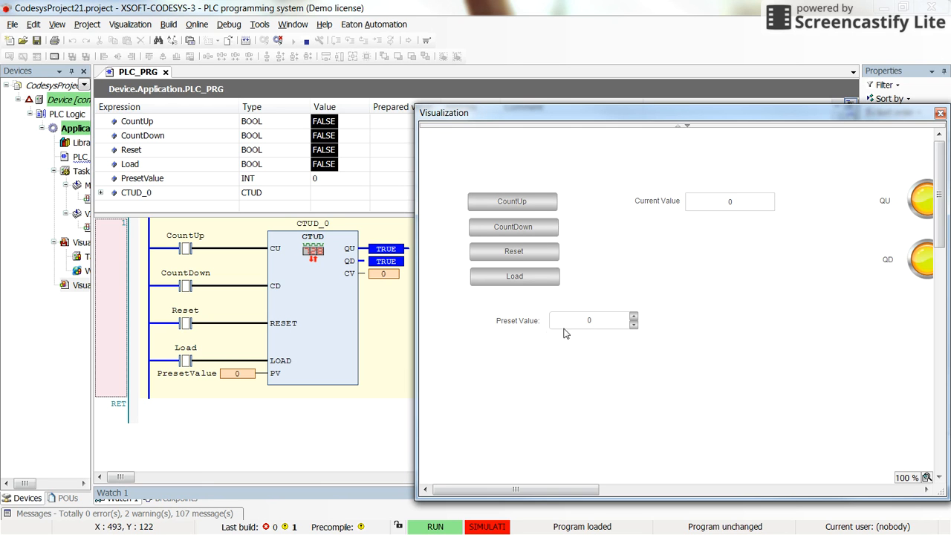
{"action": "mouse_move", "coordinate": [606, 329]}
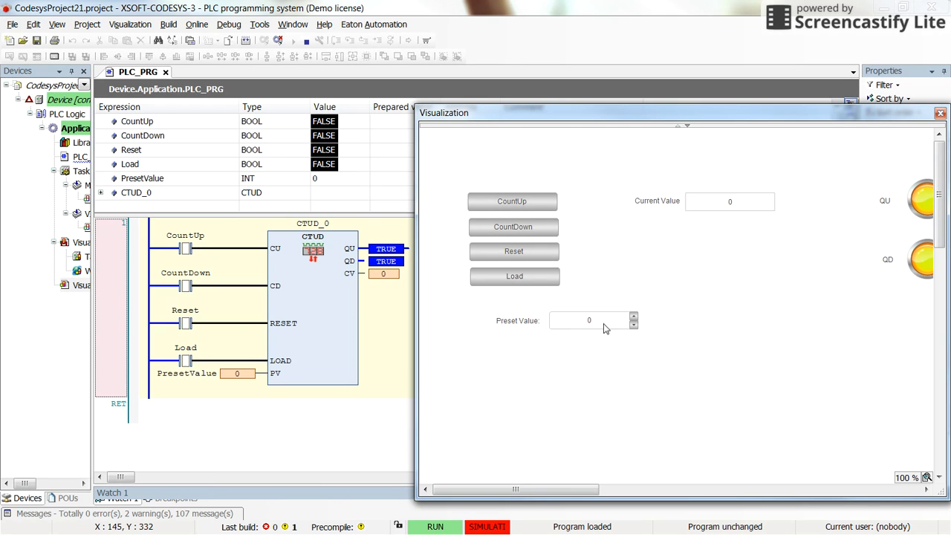
{"action": "mouse_move", "coordinate": [631, 326]}
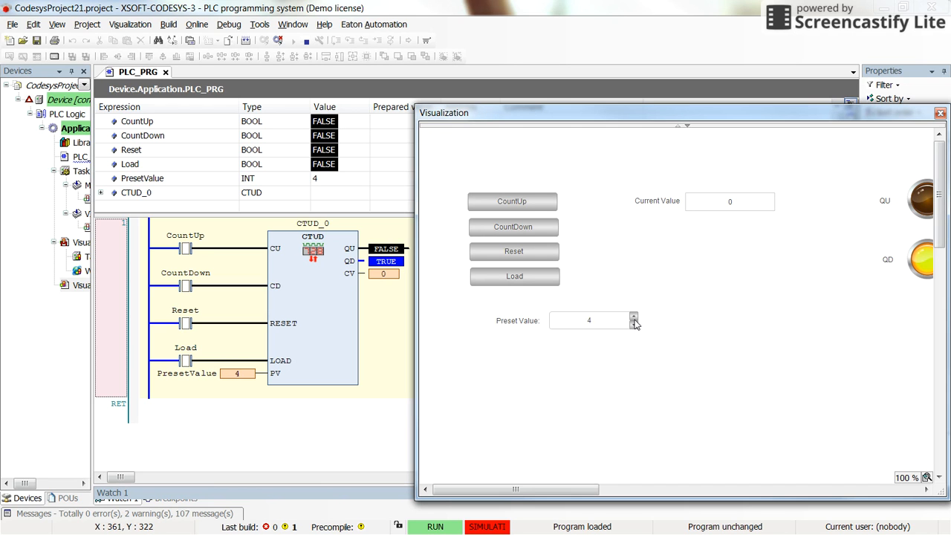
Raise the Preset Value spin box in the online visualization to 12.
{"action": "left_click", "coordinate": [634, 317]}
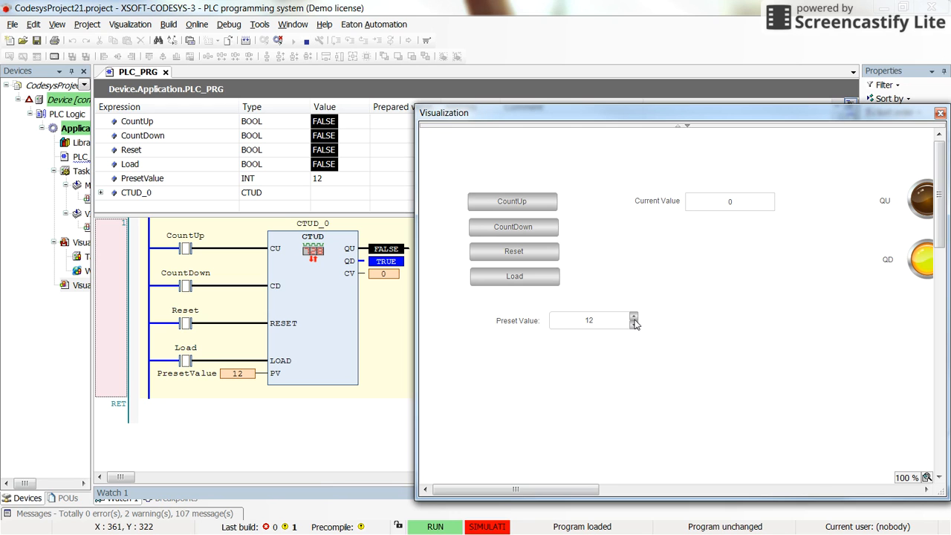
{"action": "mouse_move", "coordinate": [535, 334]}
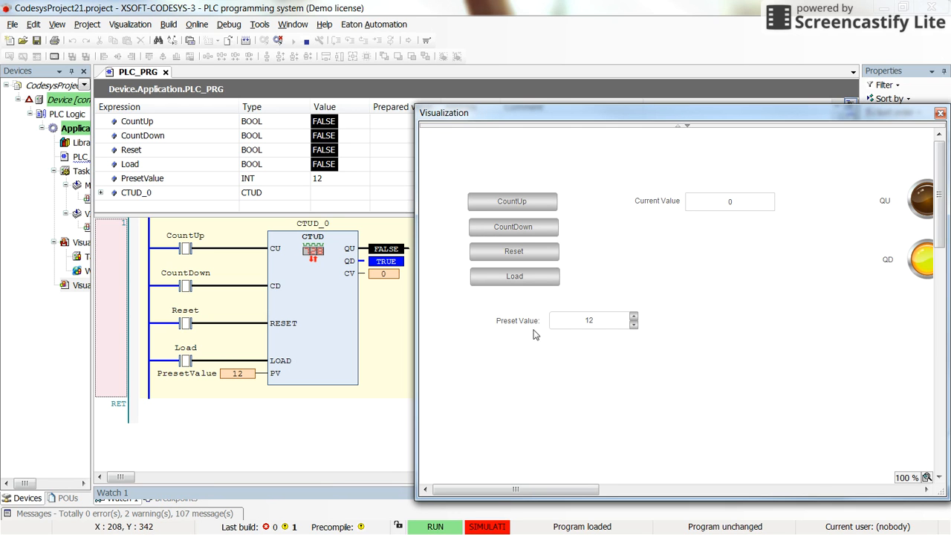
{"action": "mouse_move", "coordinate": [360, 306]}
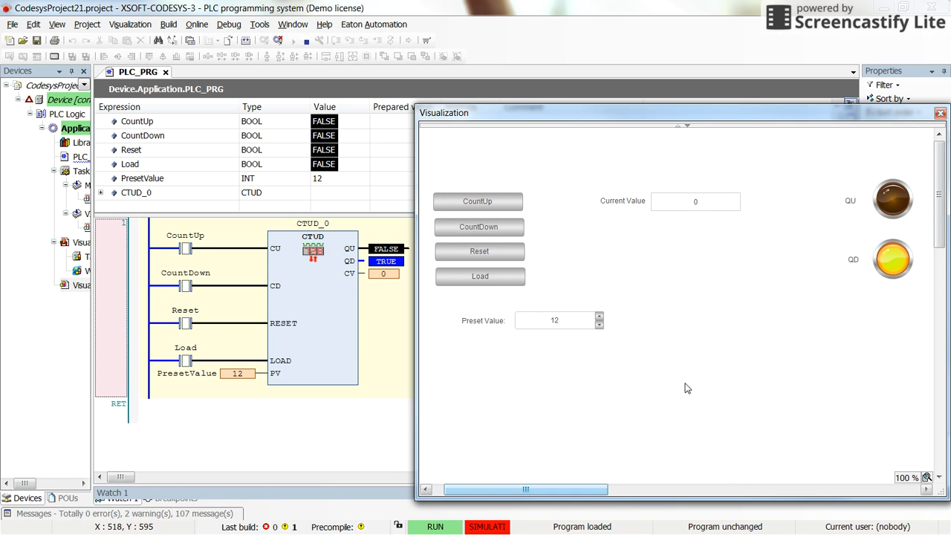
{"action": "mouse_move", "coordinate": [706, 205]}
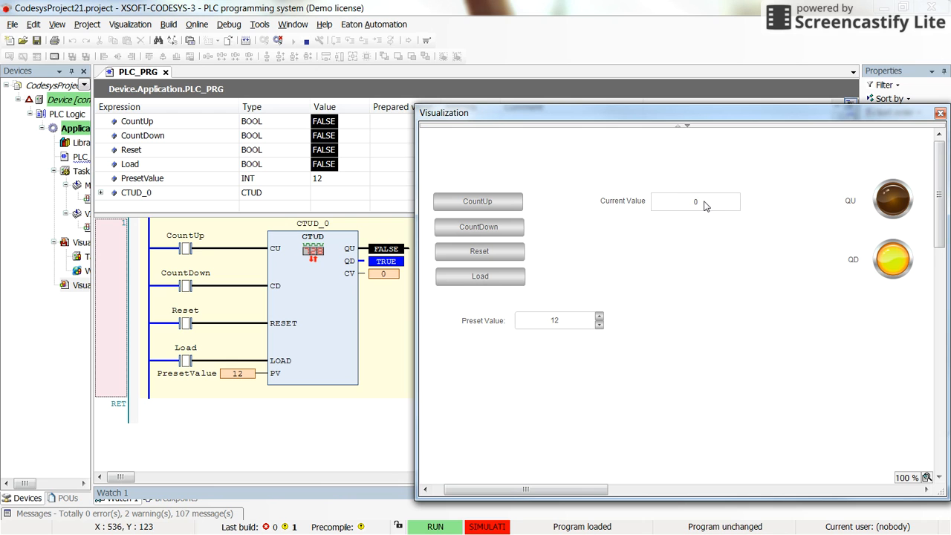
{"action": "mouse_move", "coordinate": [560, 330]}
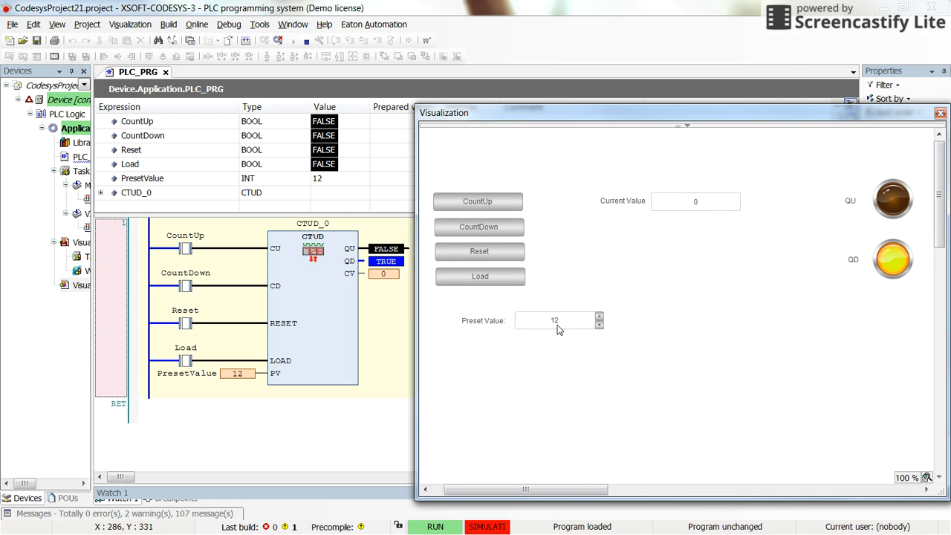
{"action": "mouse_move", "coordinate": [892, 206]}
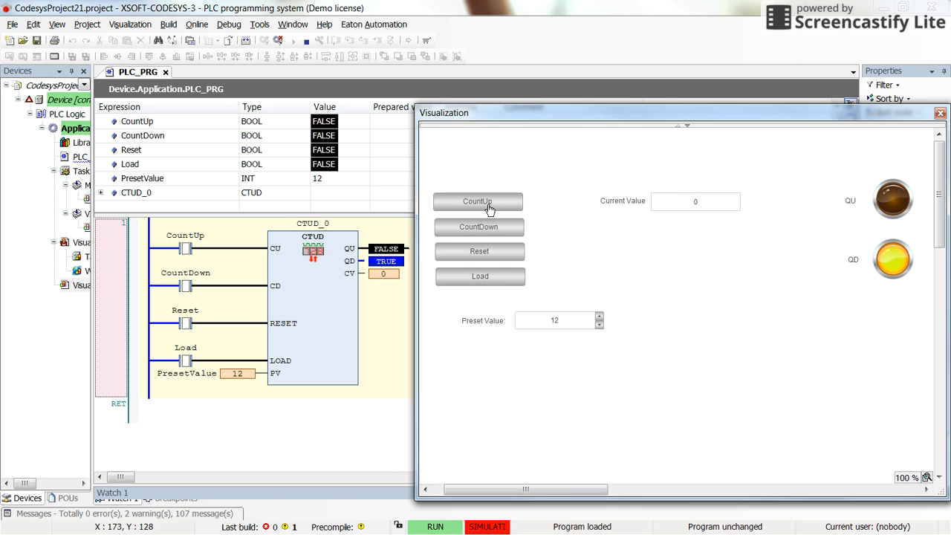
Pulse CountUp to raise the counter to 7, then CountDown twice to bring it back down.
{"action": "left_click", "coordinate": [478, 202]}
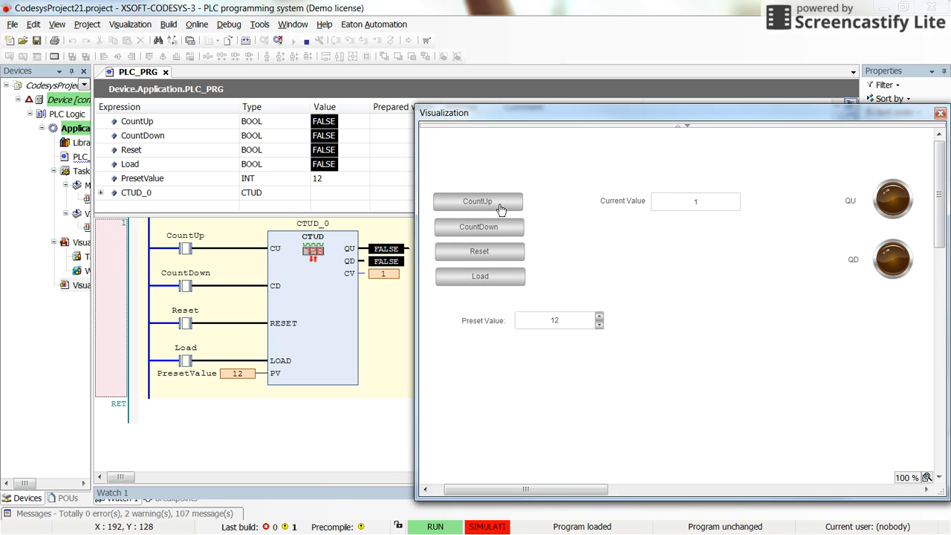
{"action": "left_click", "coordinate": [477, 201]}
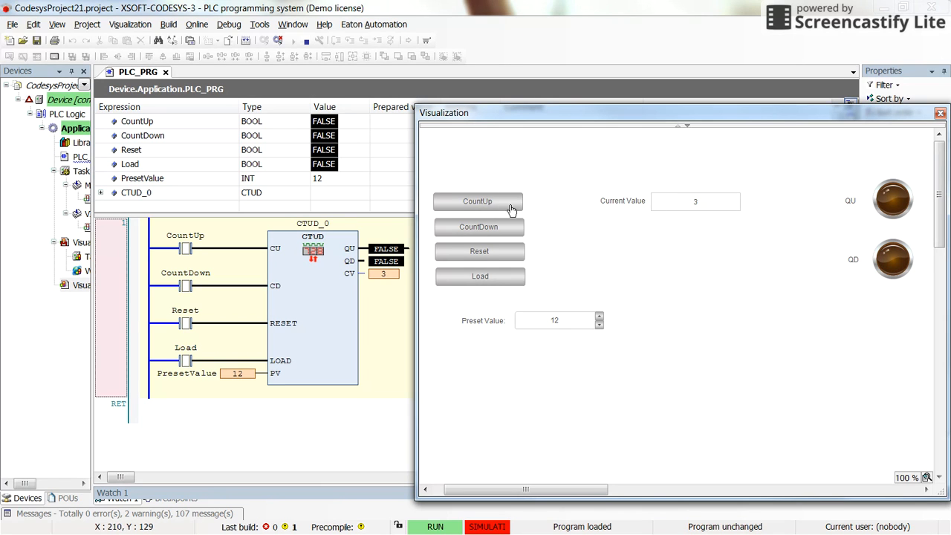
{"action": "left_click", "coordinate": [477, 201]}
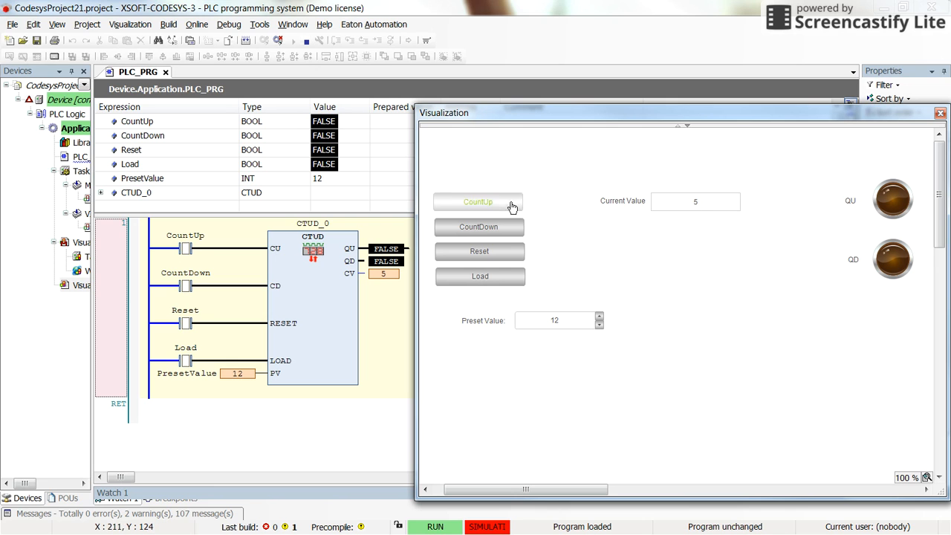
{"action": "left_click", "coordinate": [478, 201]}
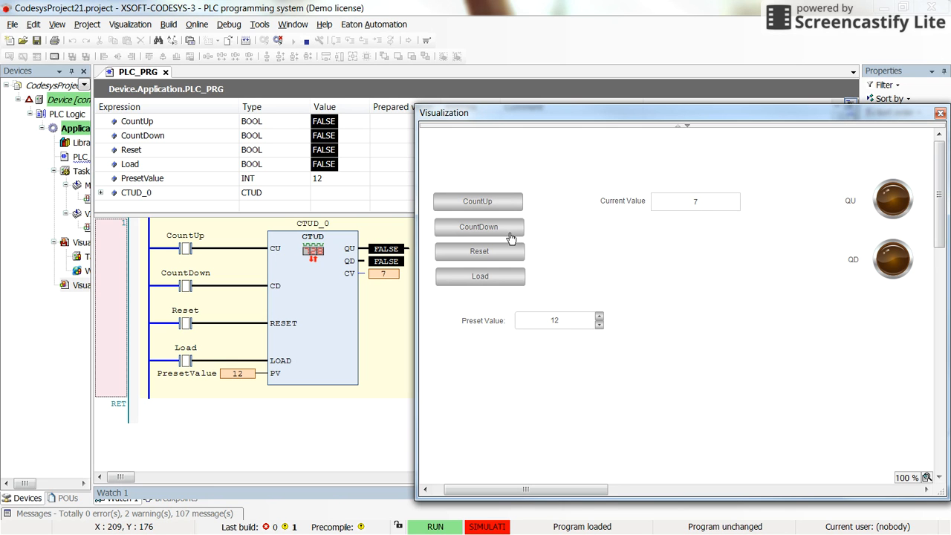
{"action": "left_click", "coordinate": [479, 227]}
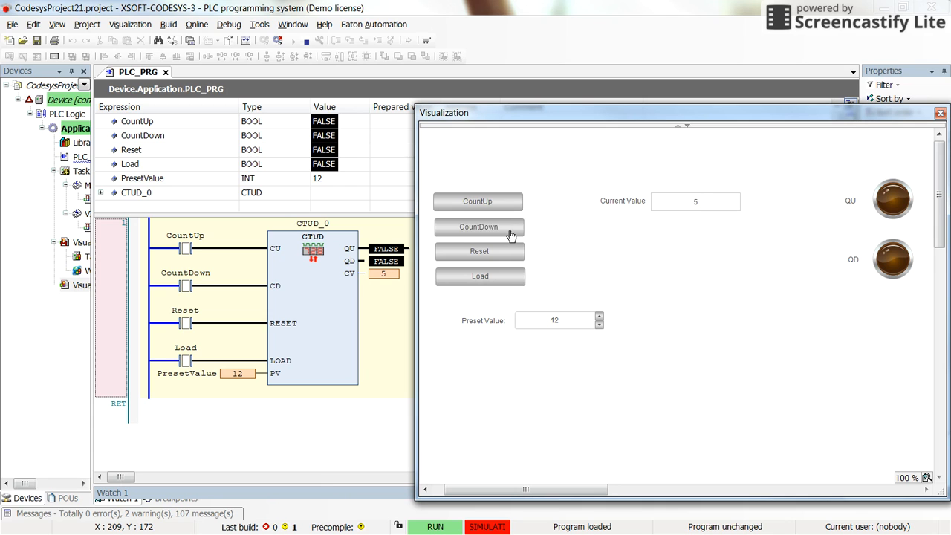
{"action": "left_click", "coordinate": [479, 227]}
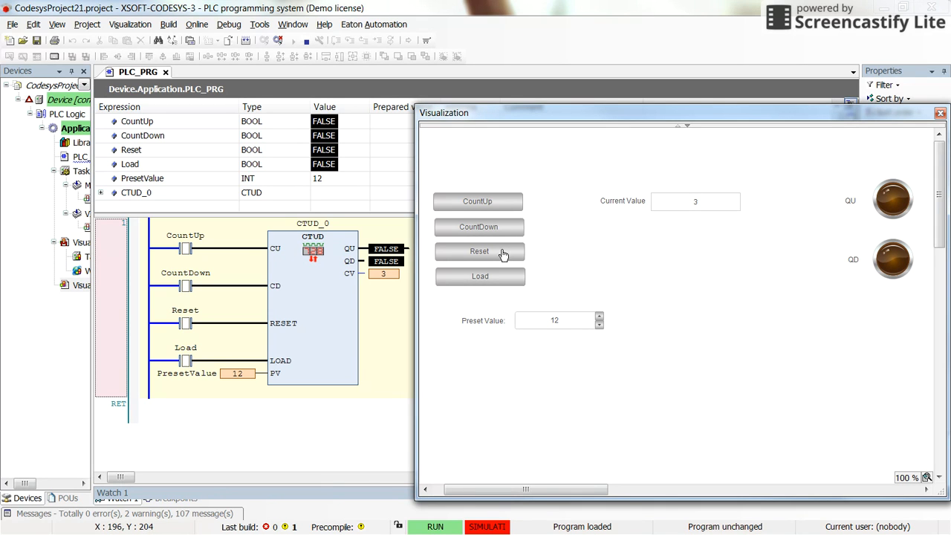
Reset CTUD_0 to 0, then load the preset so the count becomes 12 and QU lights.
{"action": "left_click", "coordinate": [479, 251]}
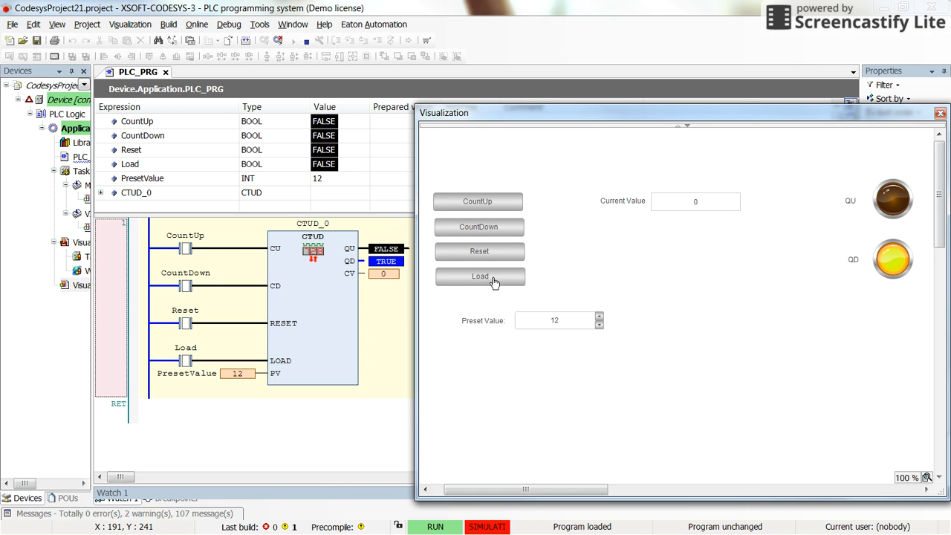
{"action": "mouse_move", "coordinate": [502, 285]}
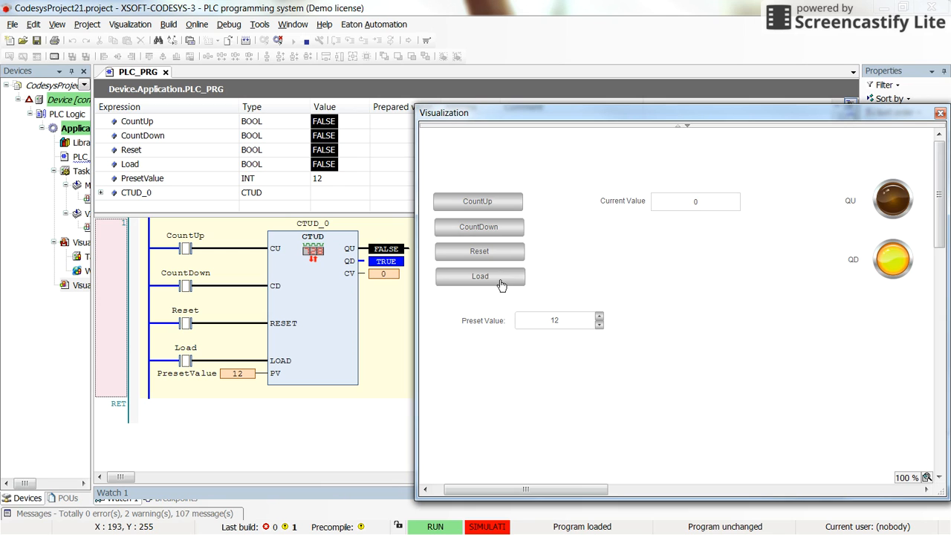
{"action": "left_click", "coordinate": [480, 276]}
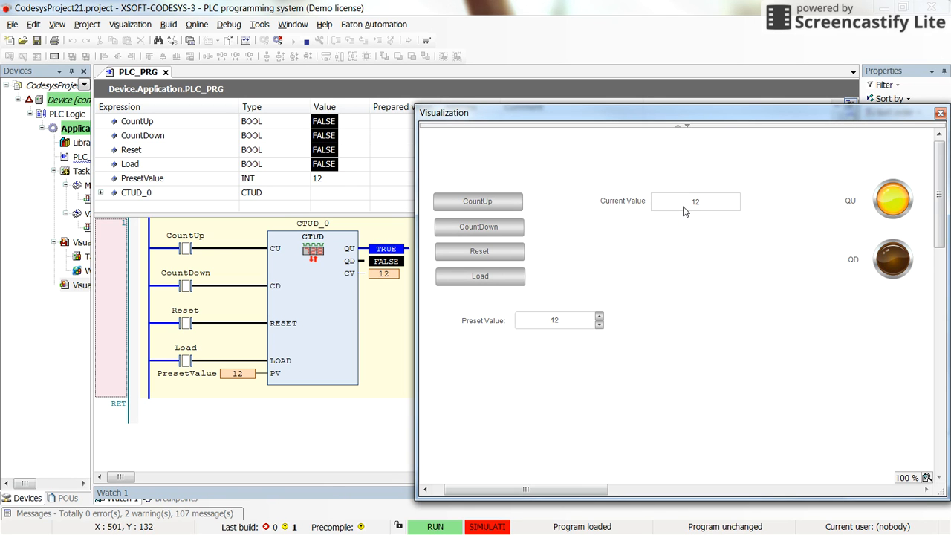
{"action": "mouse_move", "coordinate": [635, 211]}
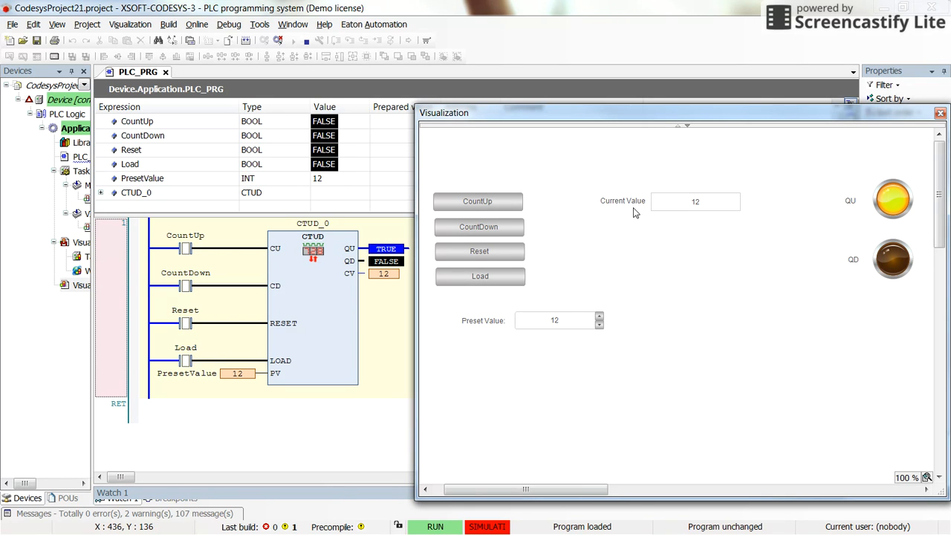
{"action": "mouse_move", "coordinate": [678, 206]}
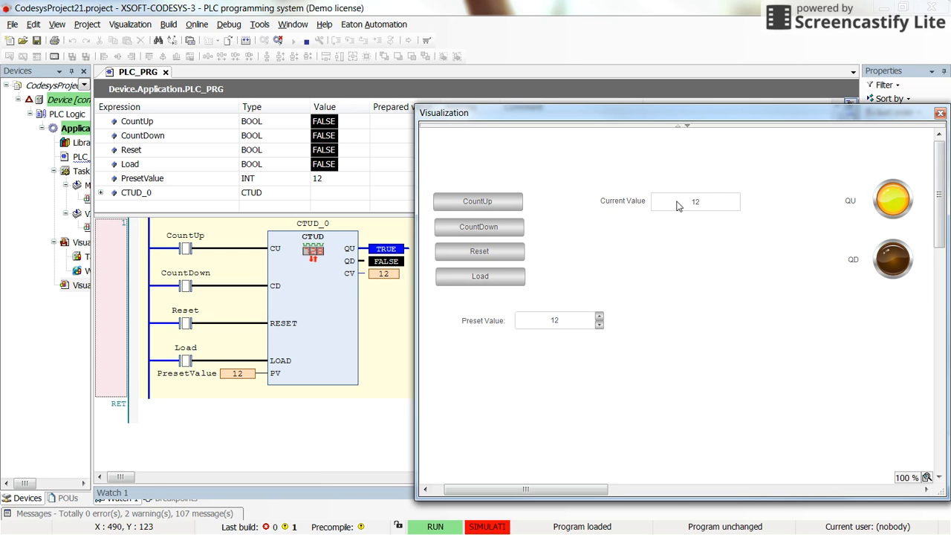
{"action": "mouse_move", "coordinate": [501, 329]}
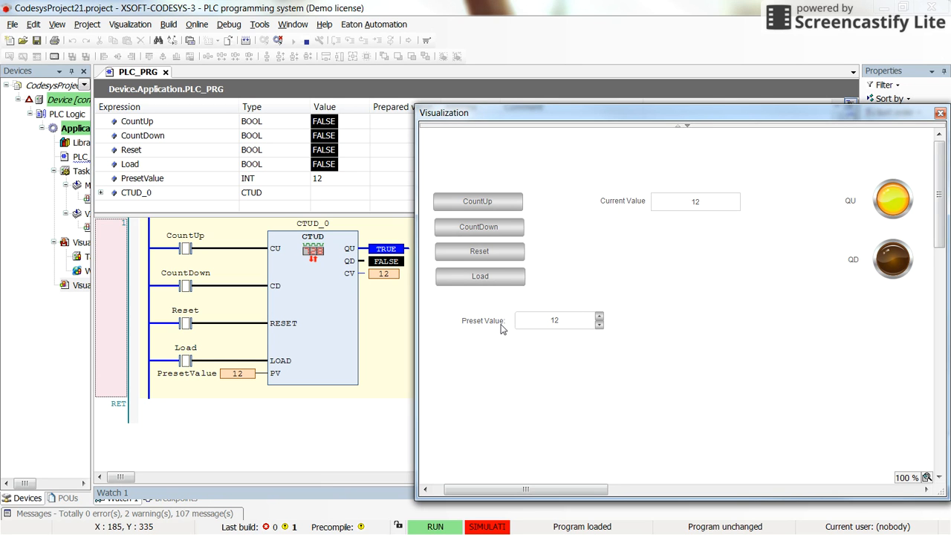
{"action": "mouse_move", "coordinate": [854, 210]}
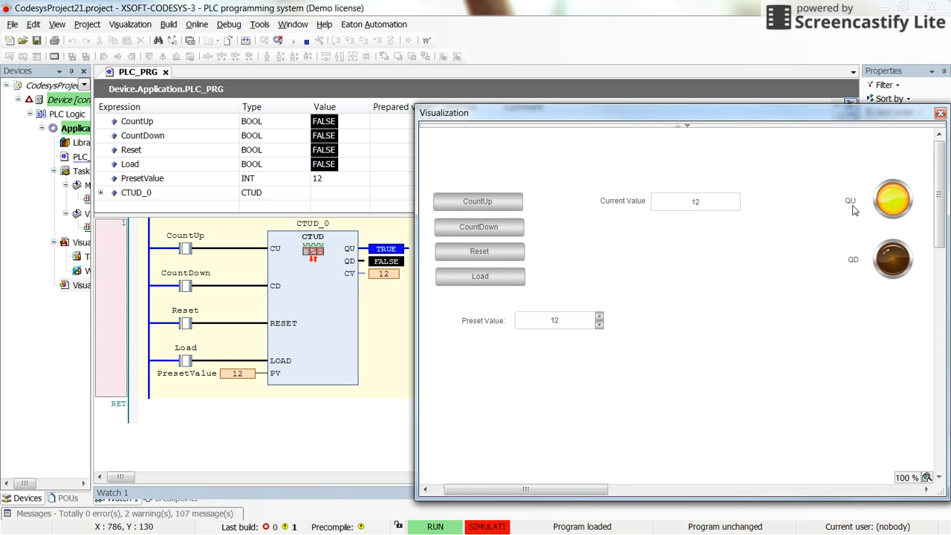
{"action": "mouse_move", "coordinate": [520, 257]}
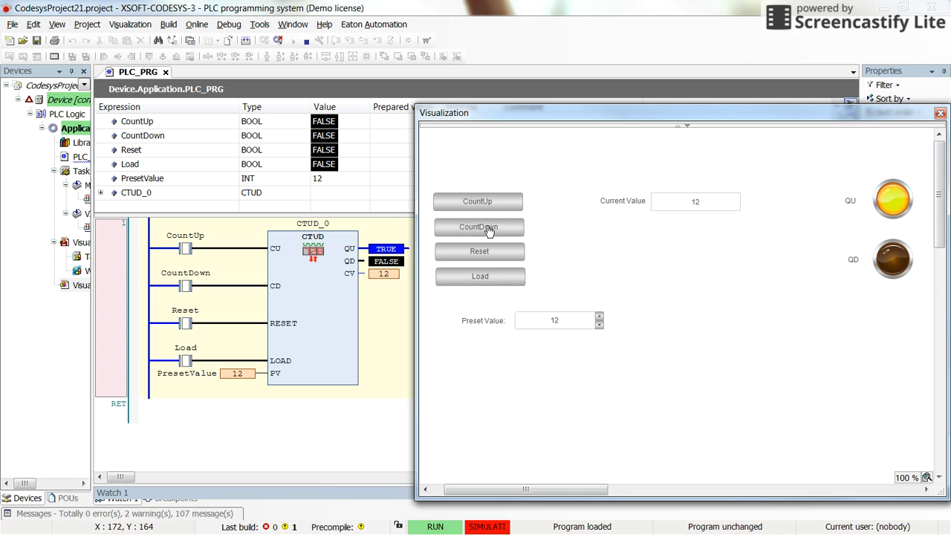
Count the value down from 12 to 0 with CountDown so QD turns on.
{"action": "left_click", "coordinate": [479, 228]}
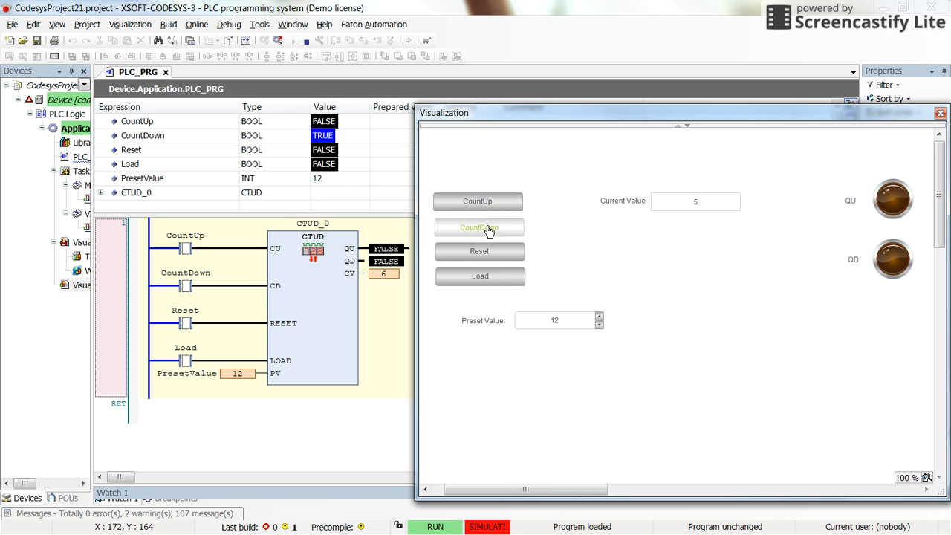
{"action": "left_click", "coordinate": [479, 228]}
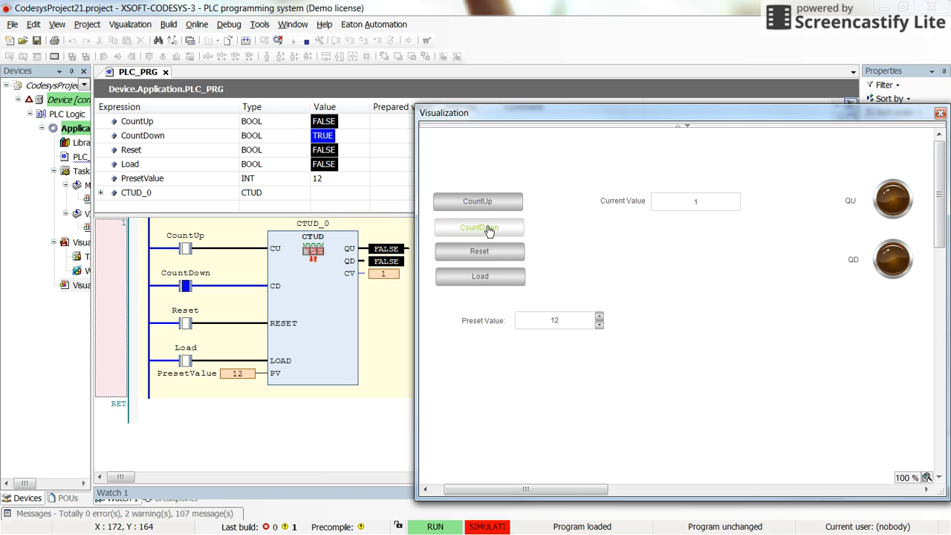
{"action": "left_click", "coordinate": [478, 226]}
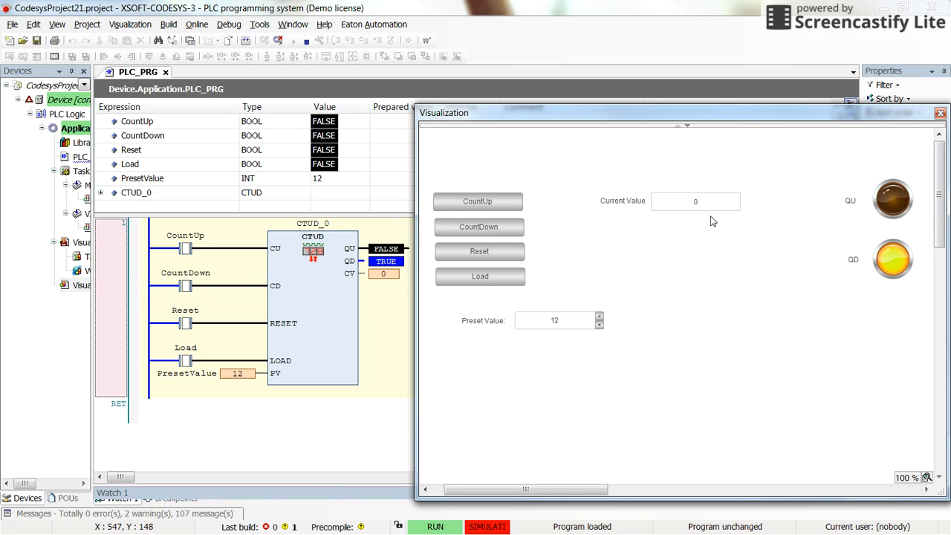
{"action": "mouse_move", "coordinate": [837, 275]}
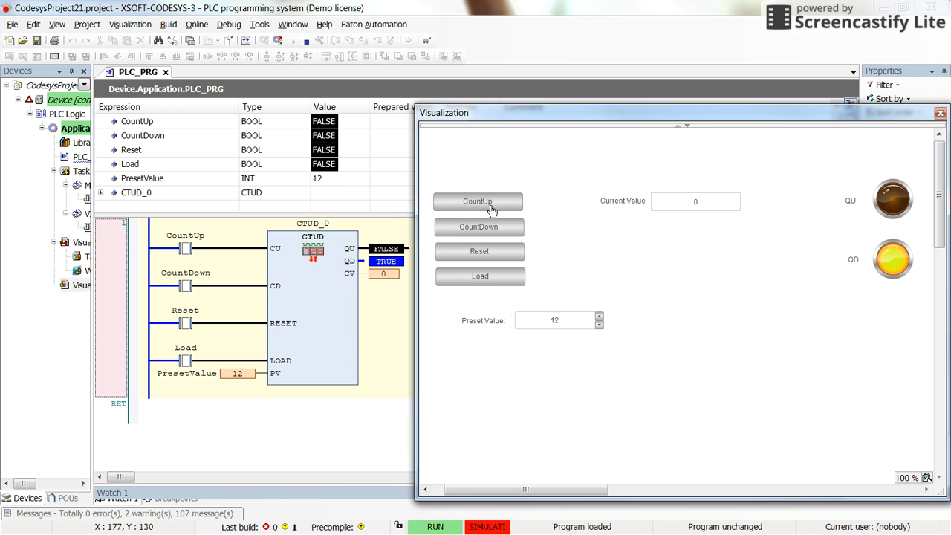
Count the value back up from 0 to 8 with CountUp.
{"action": "left_click", "coordinate": [478, 201]}
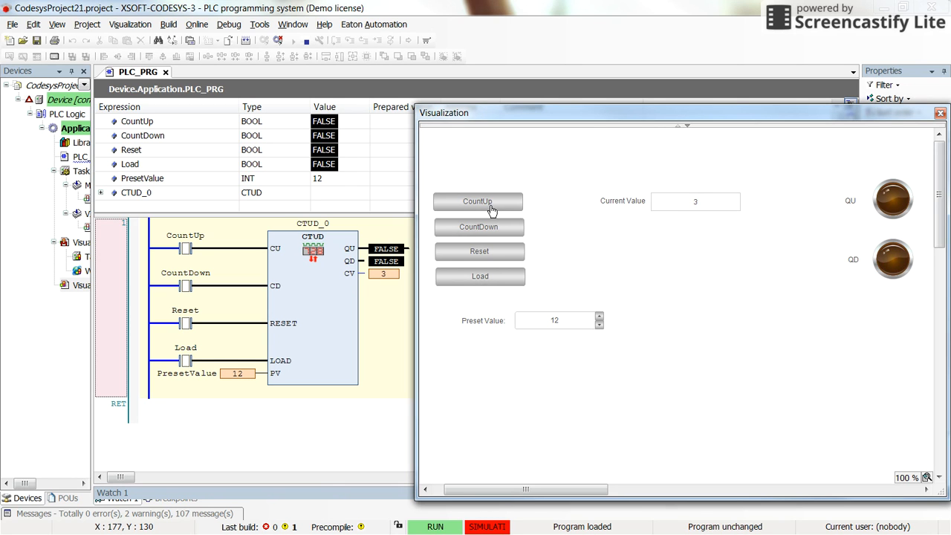
{"action": "left_click", "coordinate": [477, 202]}
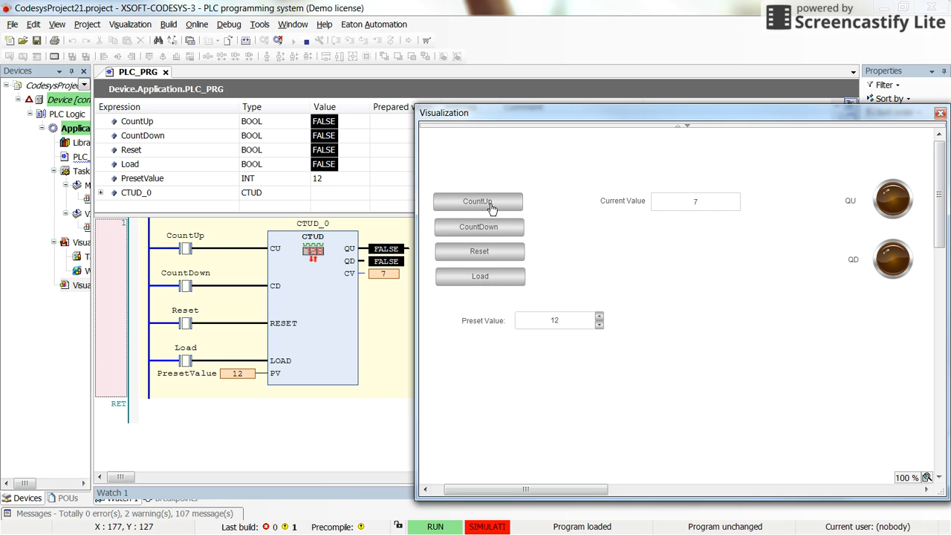
{"action": "left_click", "coordinate": [478, 201]}
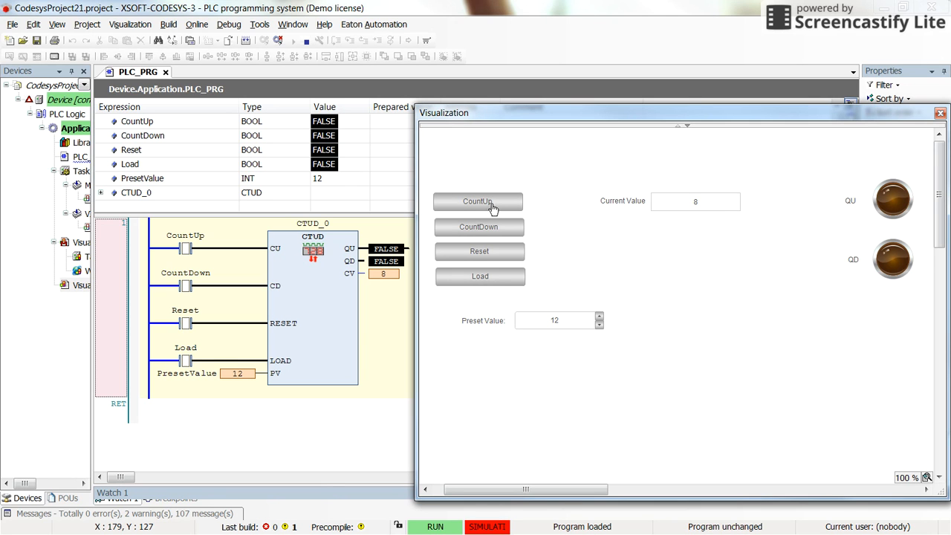
{"action": "mouse_move", "coordinate": [391, 345]}
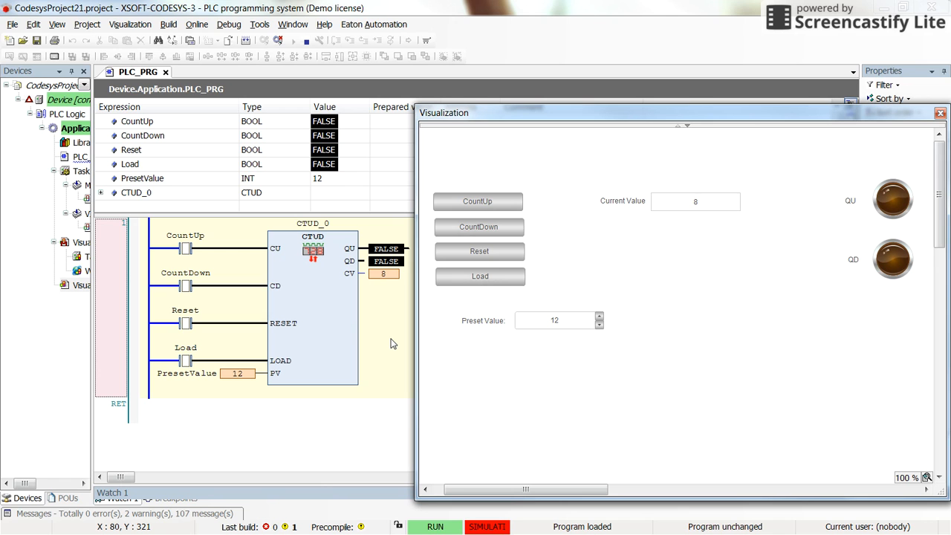
{"action": "mouse_move", "coordinate": [338, 378]}
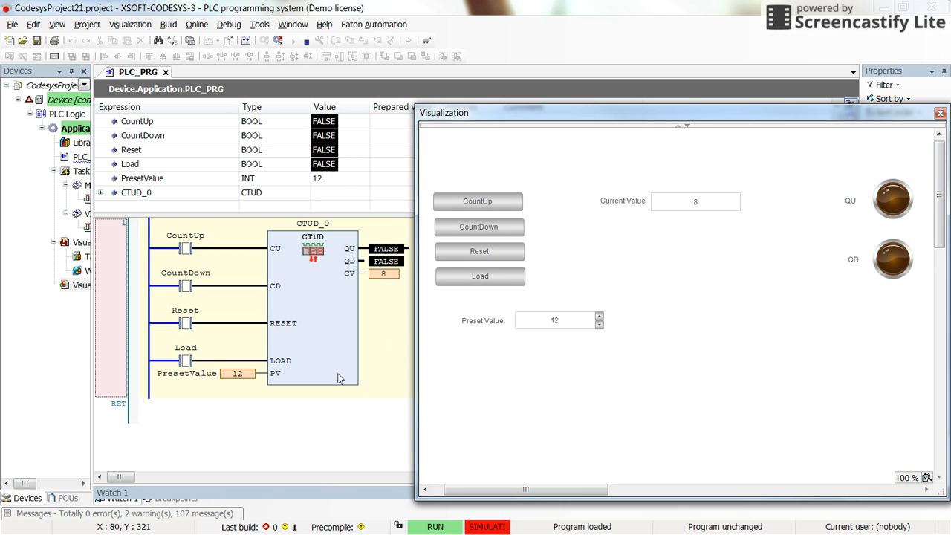
{"action": "mouse_move", "coordinate": [176, 271]}
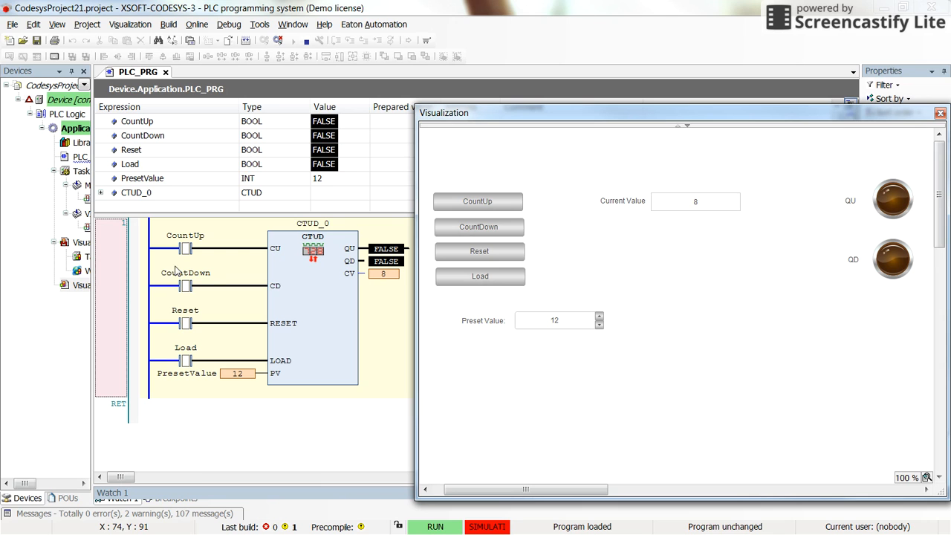
{"action": "mouse_move", "coordinate": [509, 202]}
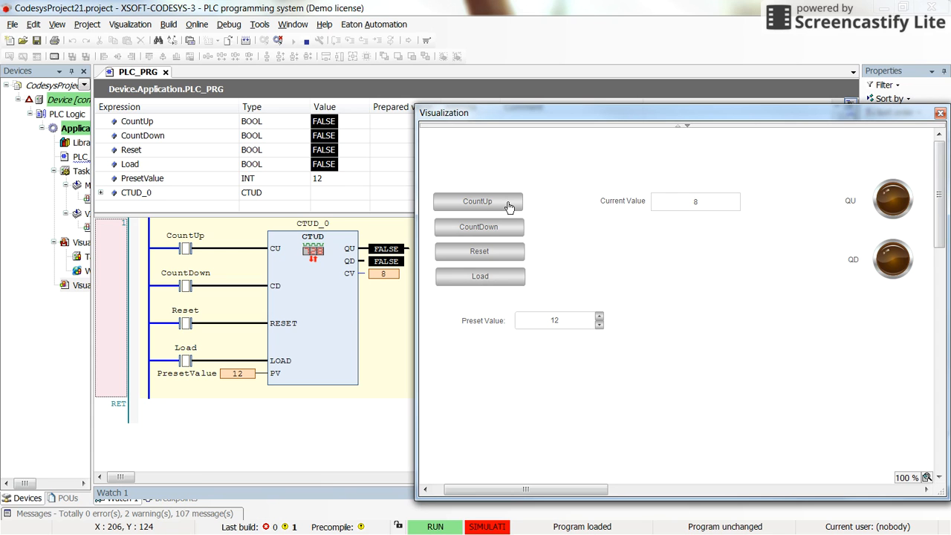
{"action": "mouse_move", "coordinate": [662, 225]}
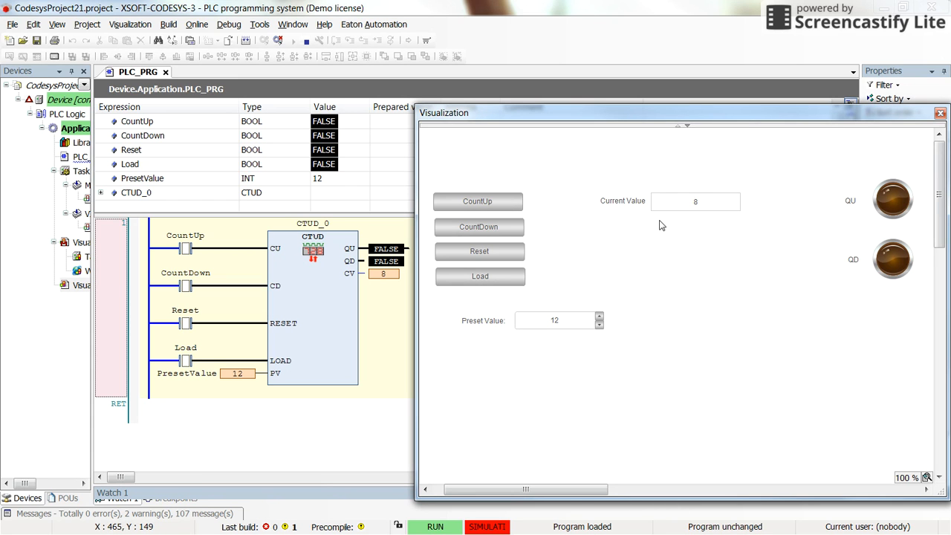
{"action": "mouse_move", "coordinate": [637, 231]}
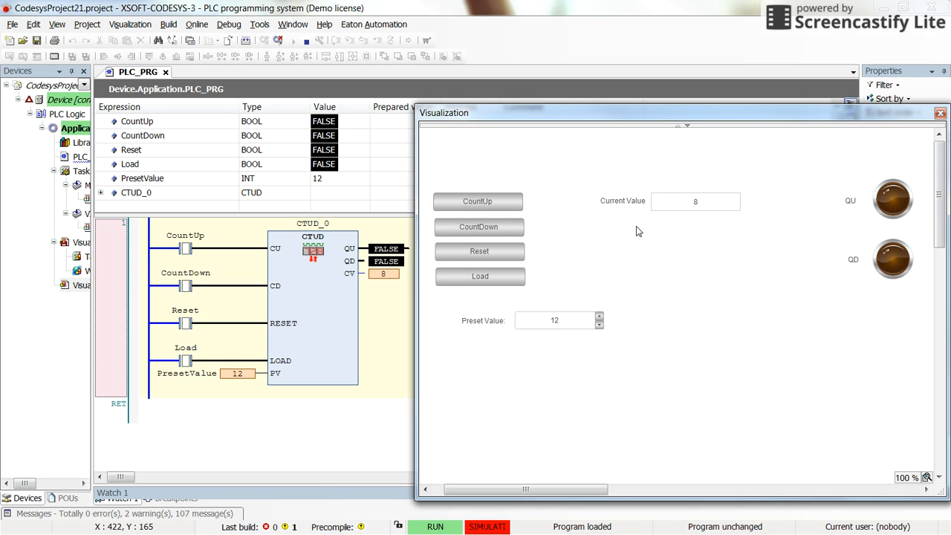
{"action": "mouse_move", "coordinate": [533, 261]}
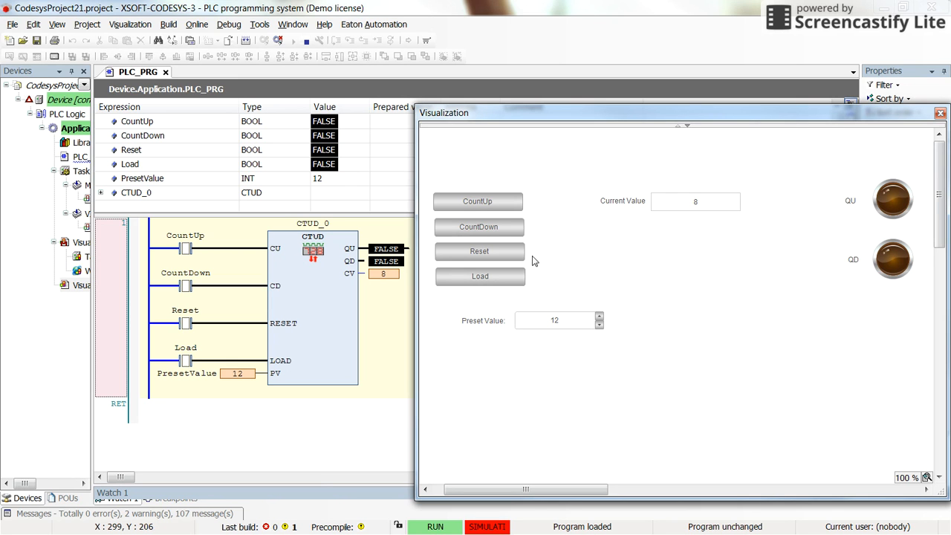
{"action": "mouse_move", "coordinate": [497, 297]}
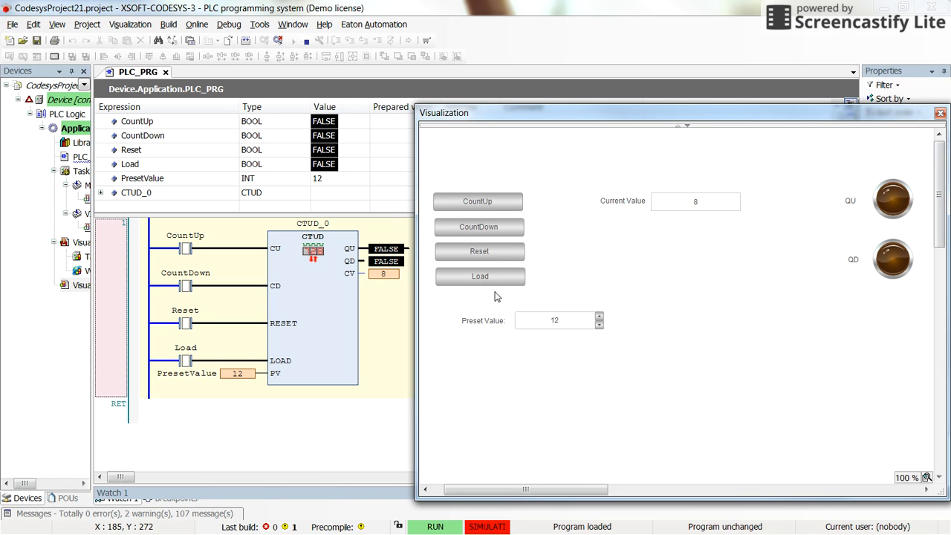
{"action": "mouse_move", "coordinate": [585, 324]}
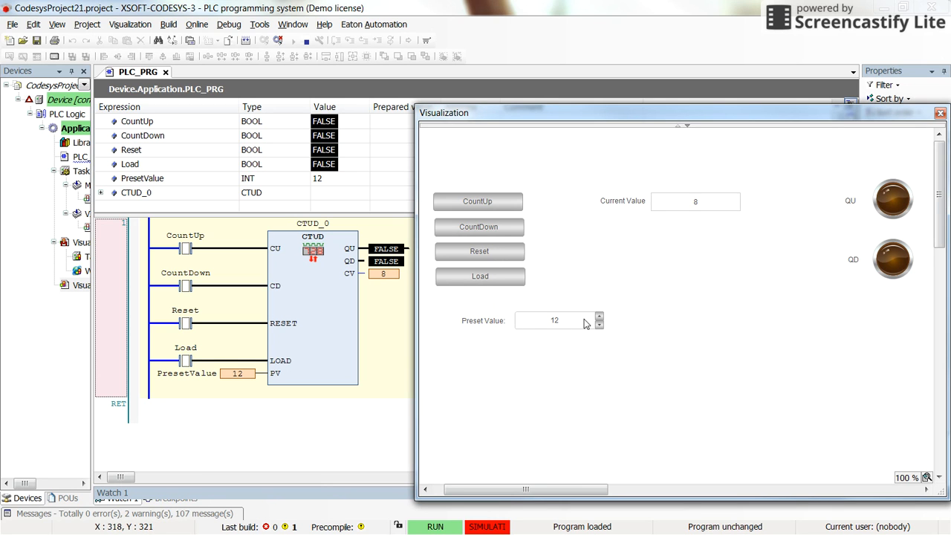
Raise Preset Value to 16 via the spin box, then reset the counter to 0 so QD lights.
{"action": "left_click", "coordinate": [599, 317]}
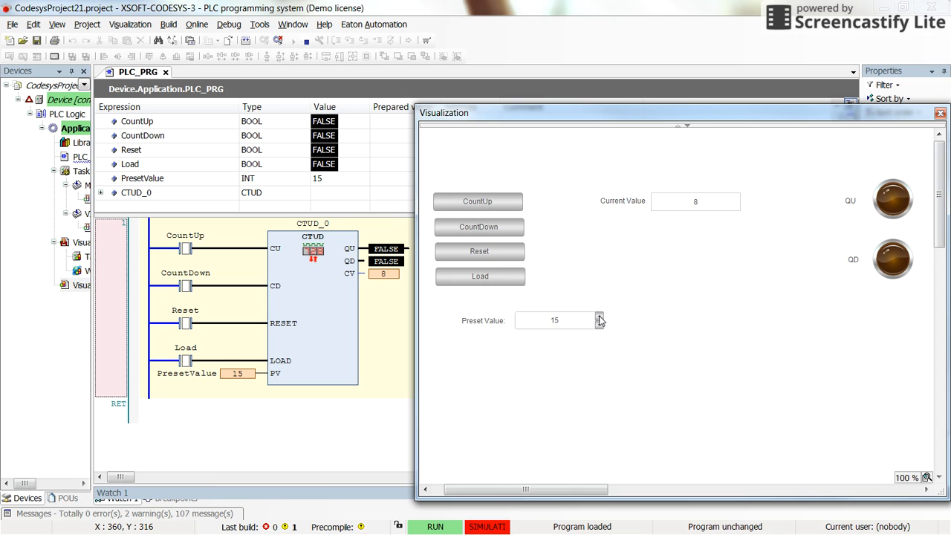
{"action": "left_click", "coordinate": [599, 317]}
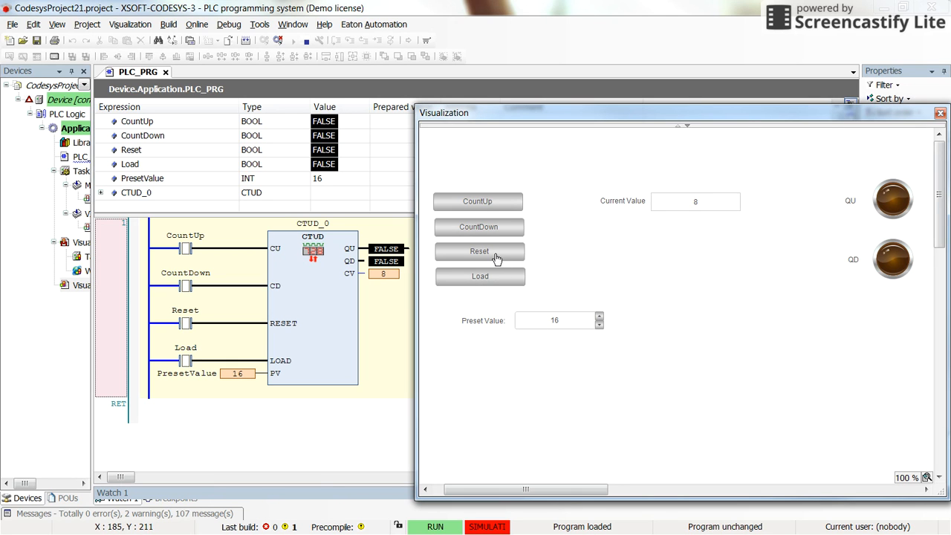
{"action": "mouse_move", "coordinate": [497, 258]}
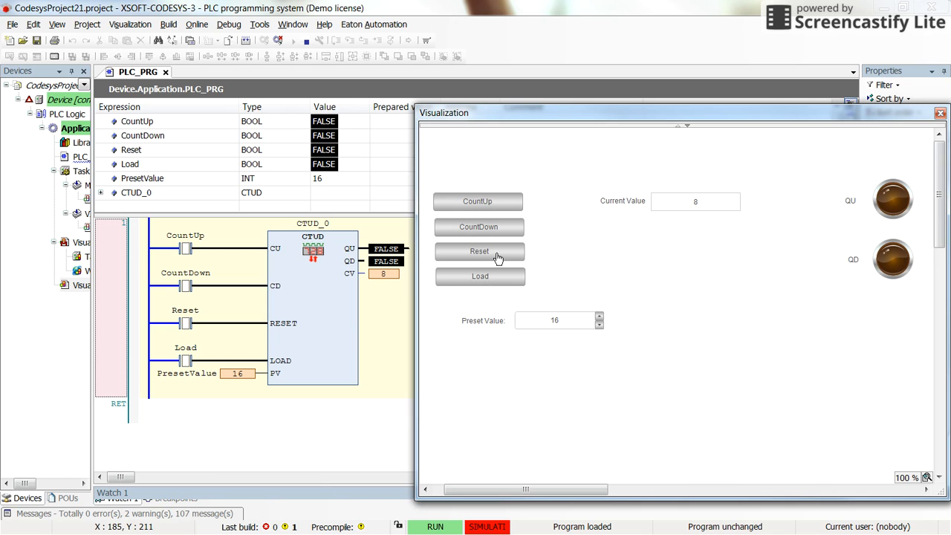
{"action": "left_click", "coordinate": [480, 251]}
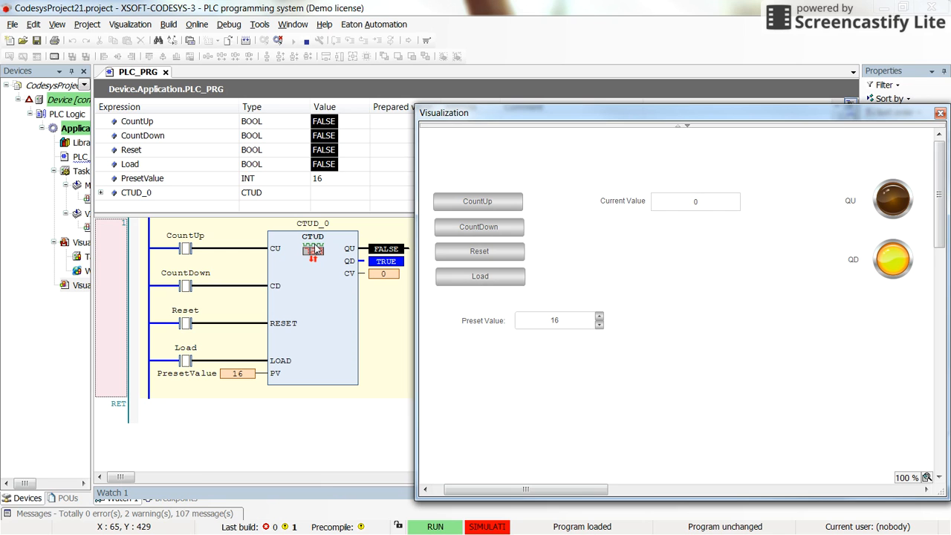
{"action": "mouse_move", "coordinate": [370, 324]}
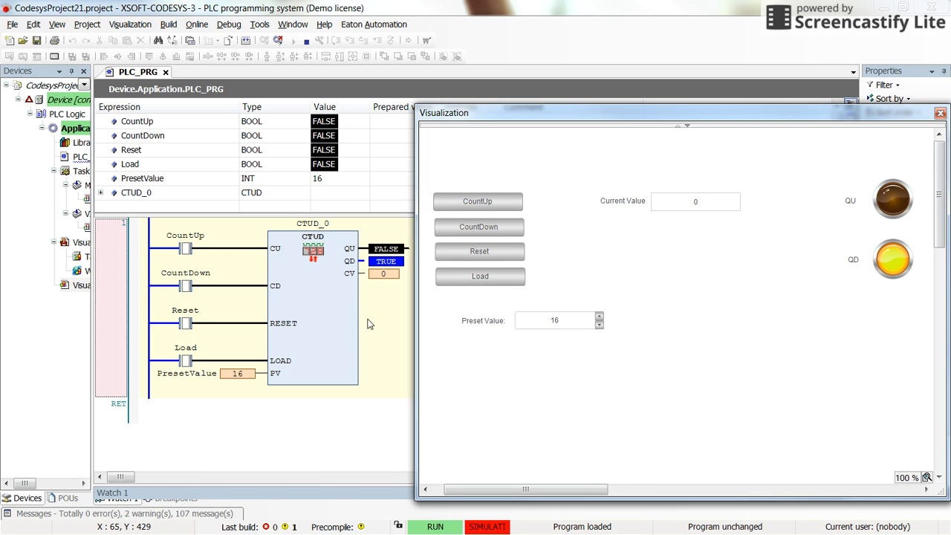